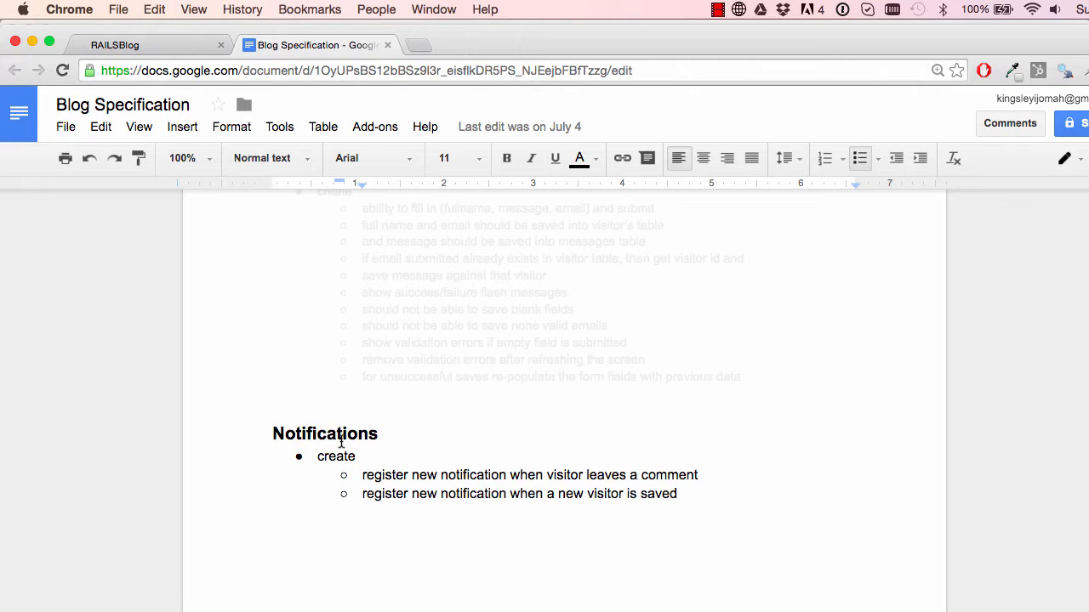
Step: Fill the message form with a john@example email and a 'hello from john!' message
{"action": "double_click", "coordinate": [604, 494]}
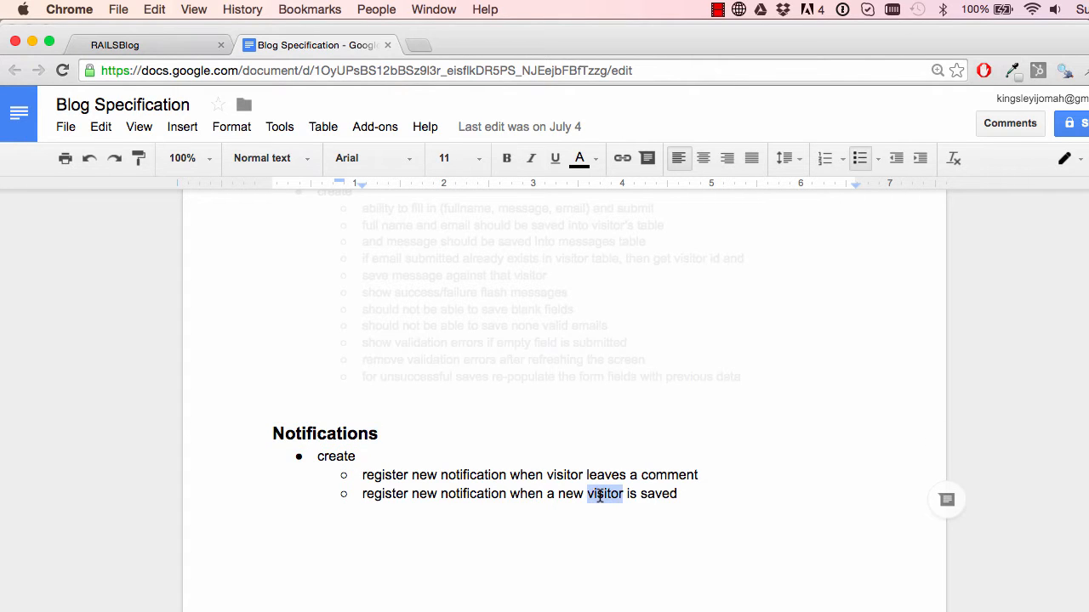
{"action": "double_click", "coordinate": [668, 474]}
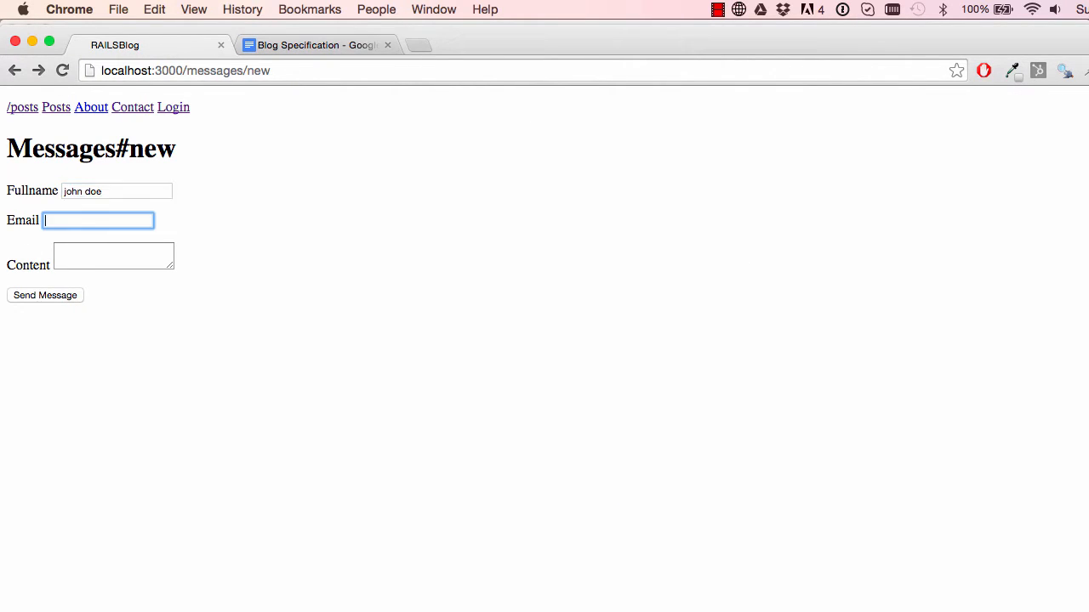
{"action": "type", "text": "john@example.com"}
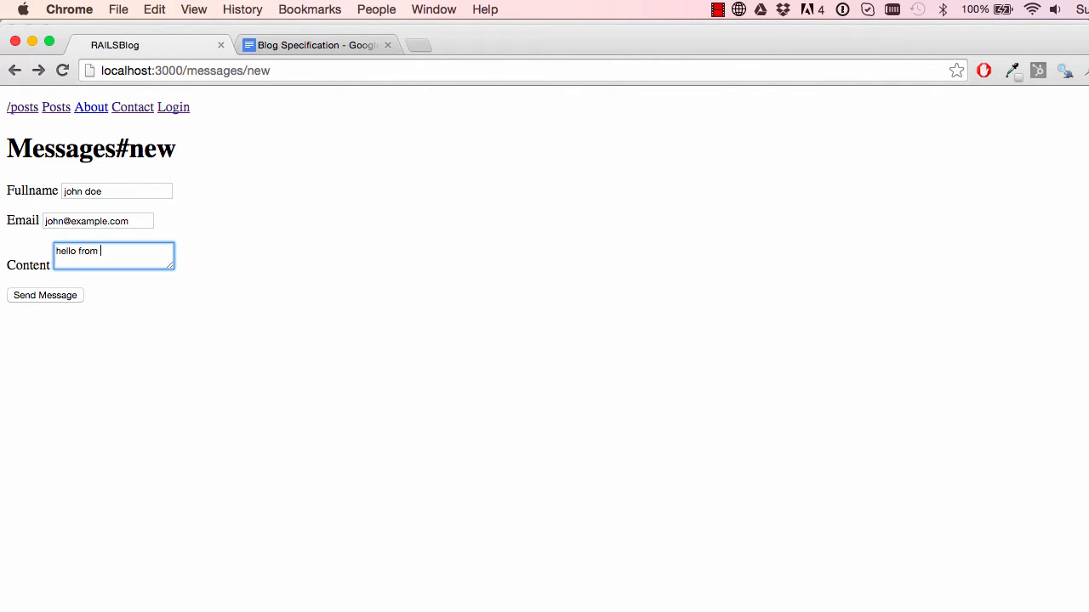
{"action": "type", "text": "john!"}
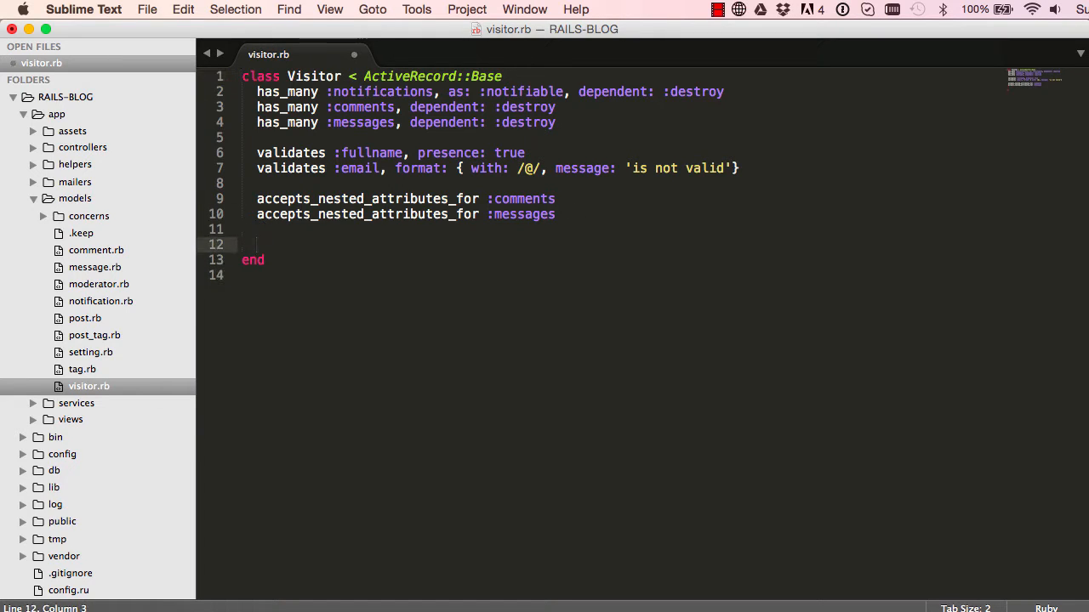
Step: Add 'after_save :notify' and a notify method containing byebug to visitor.rb
{"action": "type", "text": "after_save :notify"}
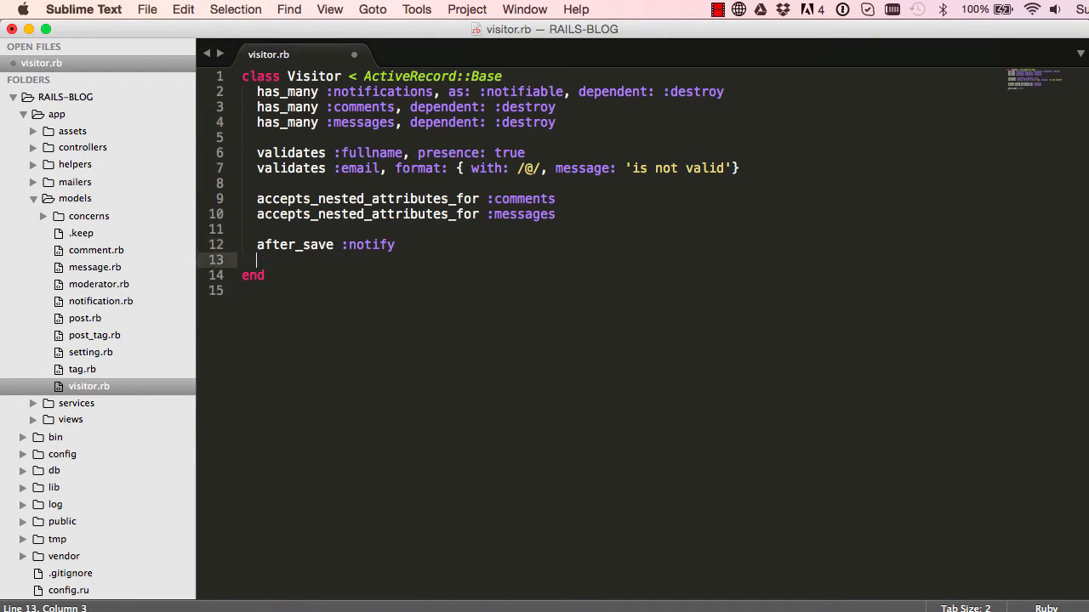
{"action": "type", "text": "def notify"}
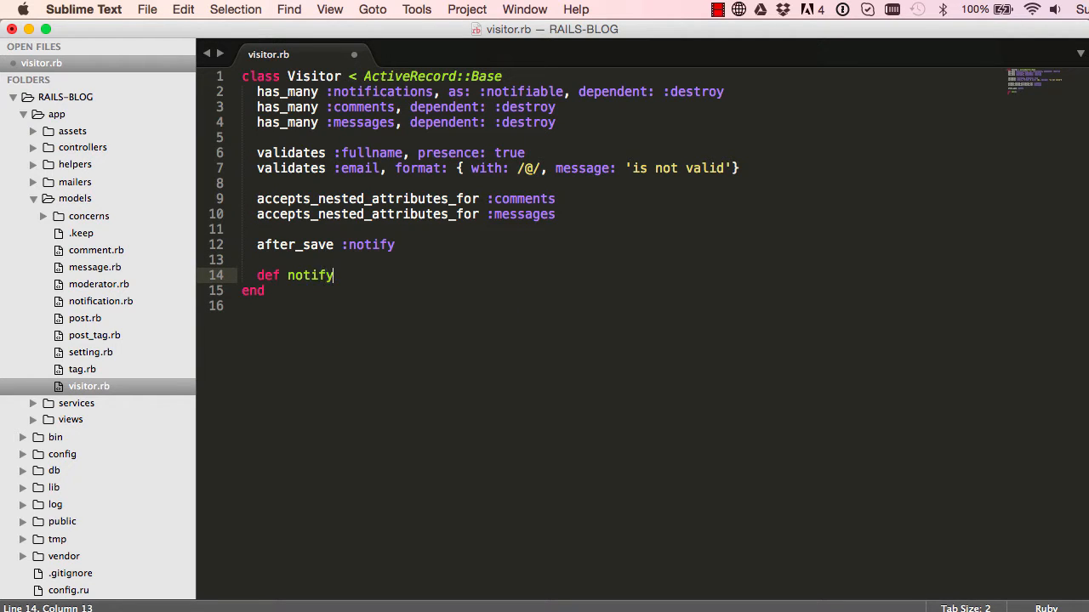
{"action": "type", "text": "byebug"}
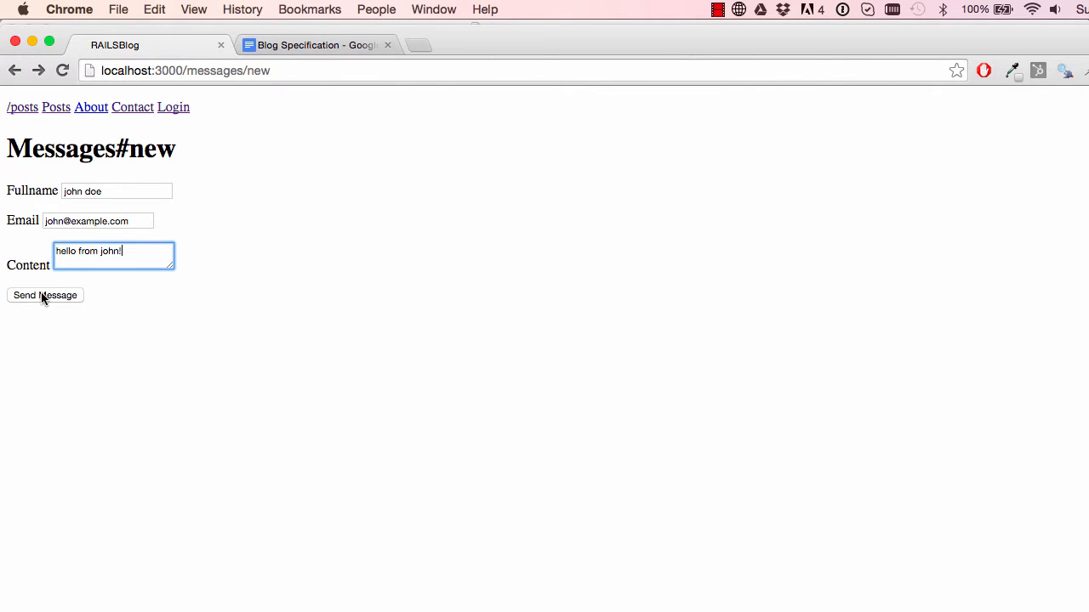
Step: Send the filled-in message form on the messages#new page
{"action": "left_click", "coordinate": [45, 295]}
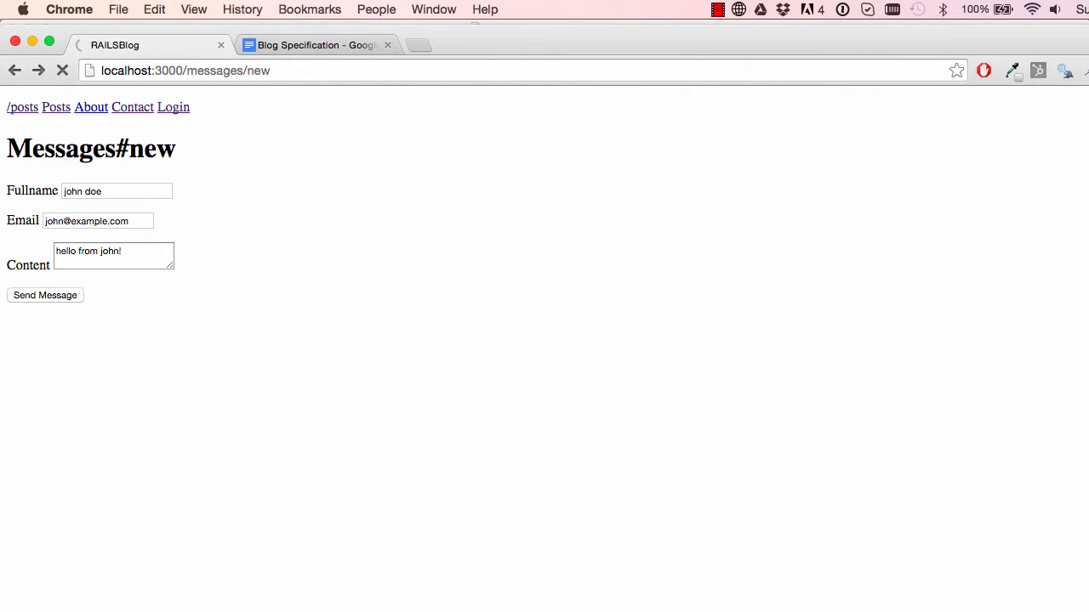
{"action": "left_click", "coordinate": [44, 295]}
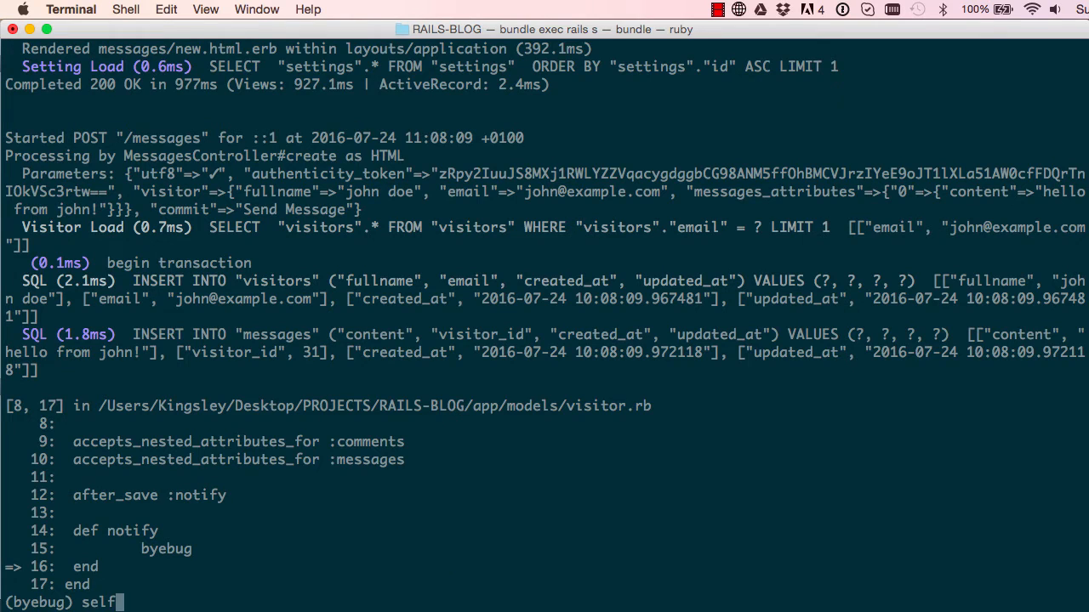
Step: At the byebug prompt, inspect self and self.messages for the saved visitor
{"action": "key", "text": "Return"}
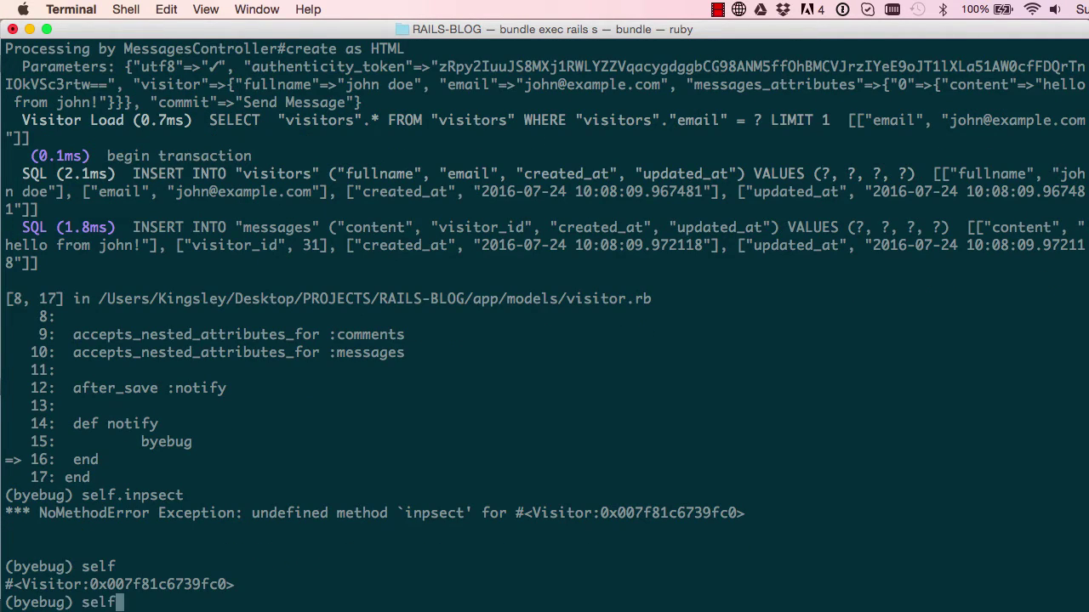
{"action": "key", "text": "Return"}
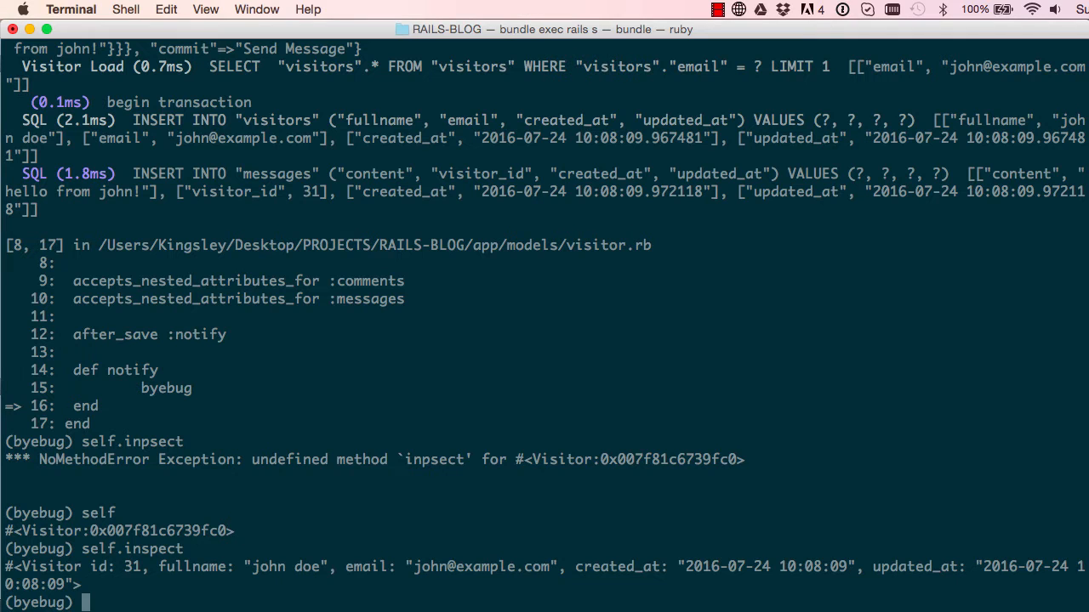
{"action": "type", "text": "self.messages.inspect"}
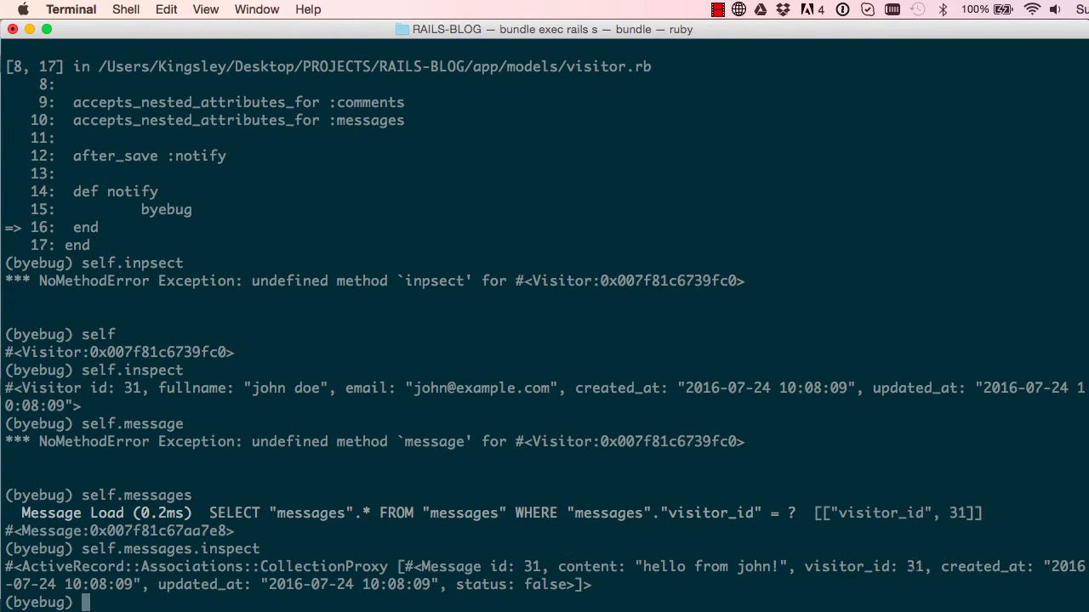
{"action": "type", "text": "self.messages.inspect"}
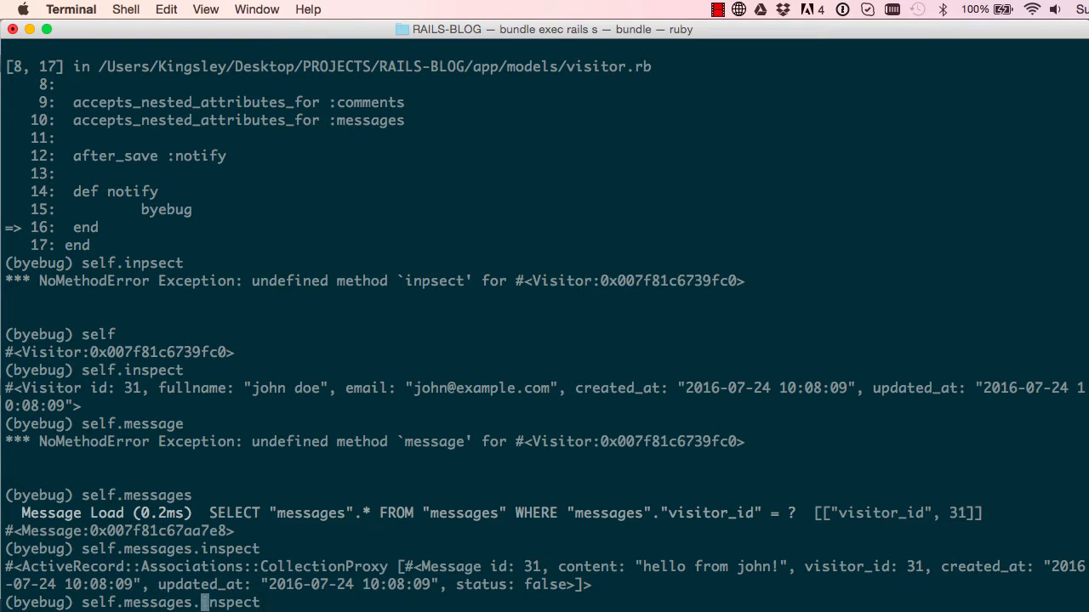
{"action": "key", "text": "Return"}
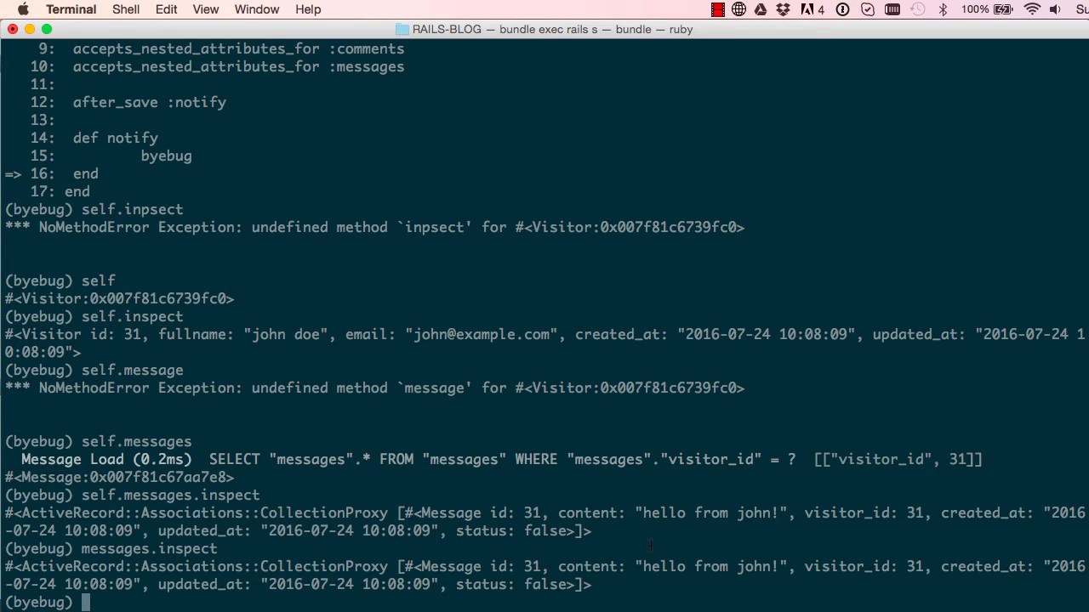
Step: Inspect the visitor's empty notifications and reuse notifications.build for inspection
{"action": "type", "text": "notifications.inspect"}
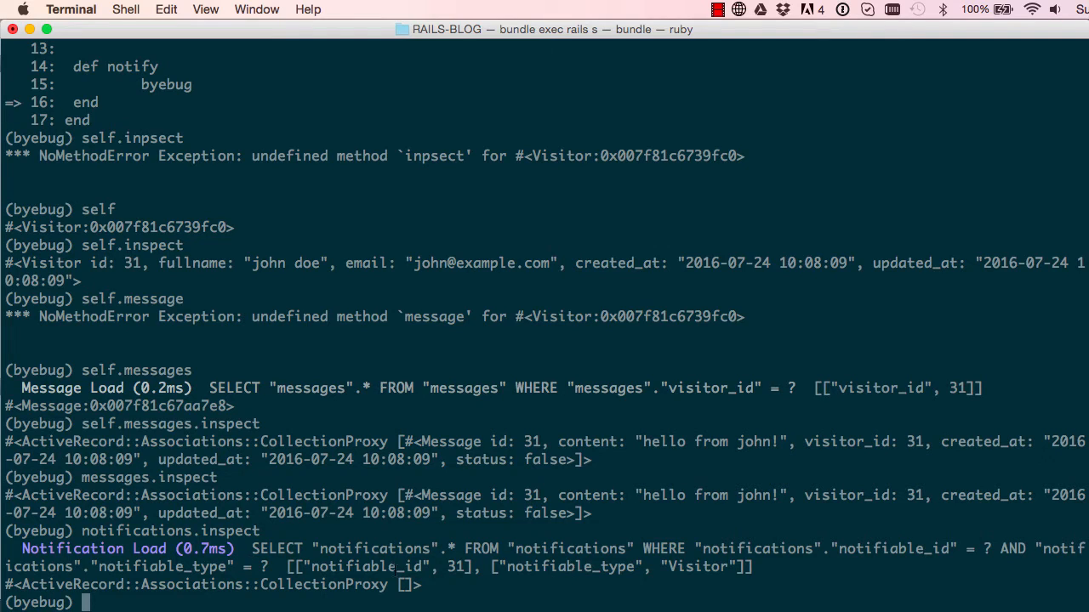
{"action": "type", "text": "notifications.inspect"}
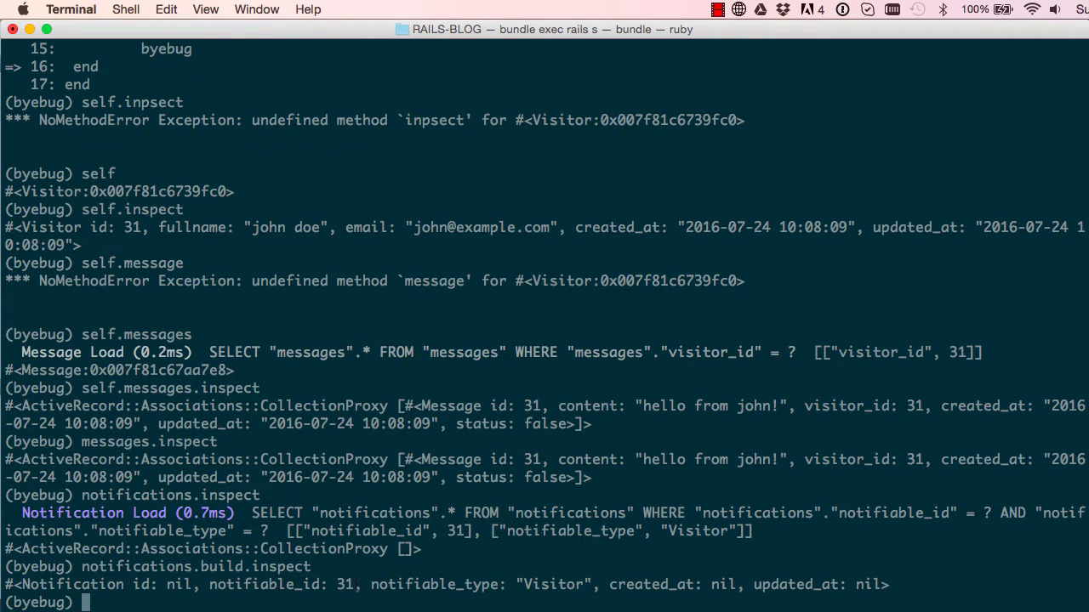
{"action": "double_click", "coordinate": [132, 227]}
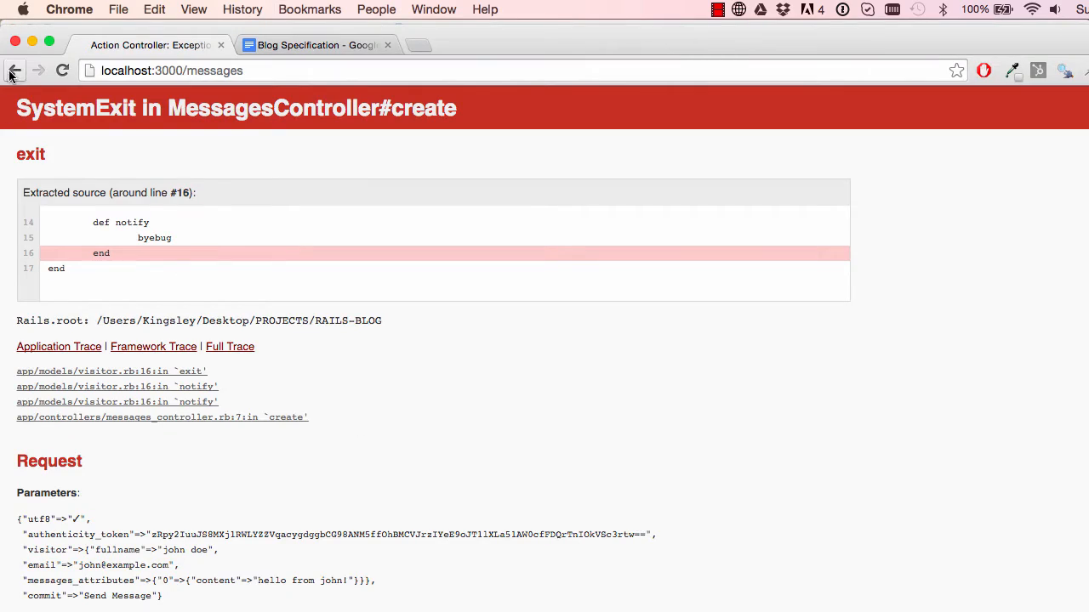
Step: Return to the message form and replace byebug with notifications.build.save in notify
{"action": "left_click", "coordinate": [14, 70]}
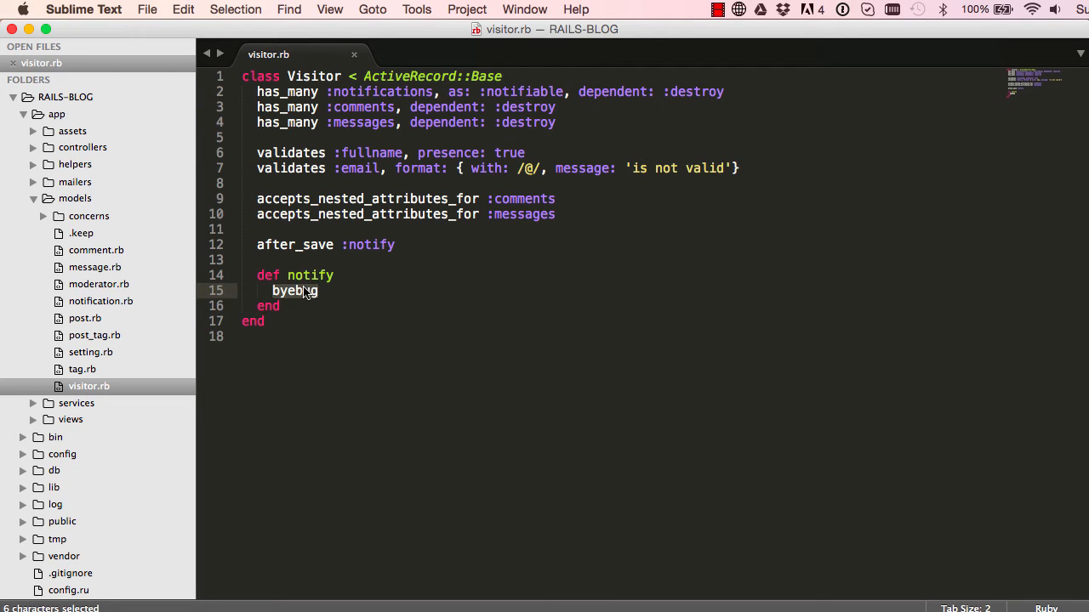
{"action": "type", "text": "notifications.build"}
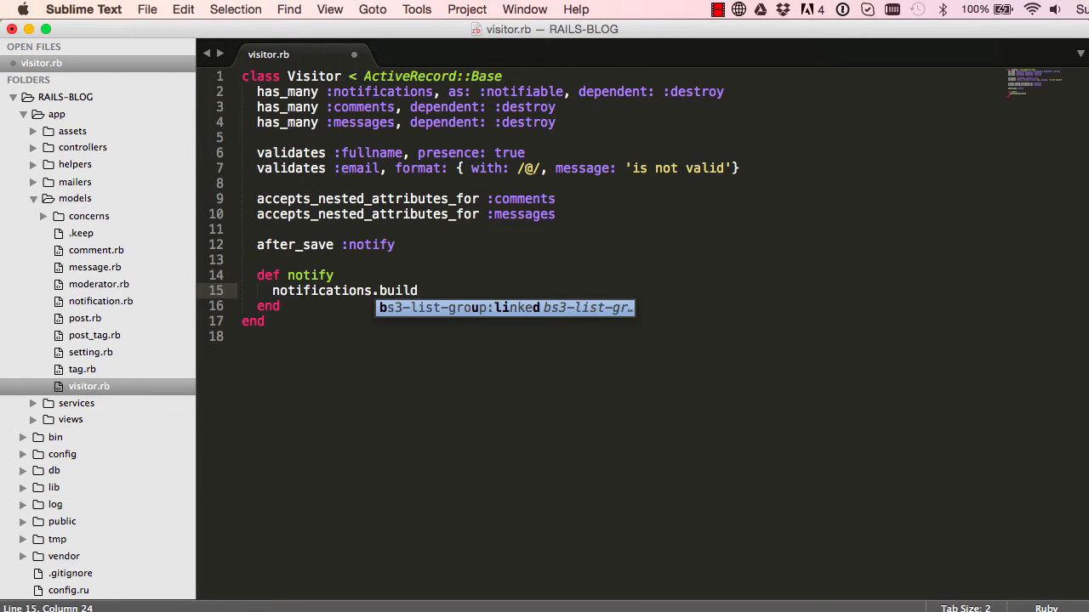
{"action": "type", "text": ".save"}
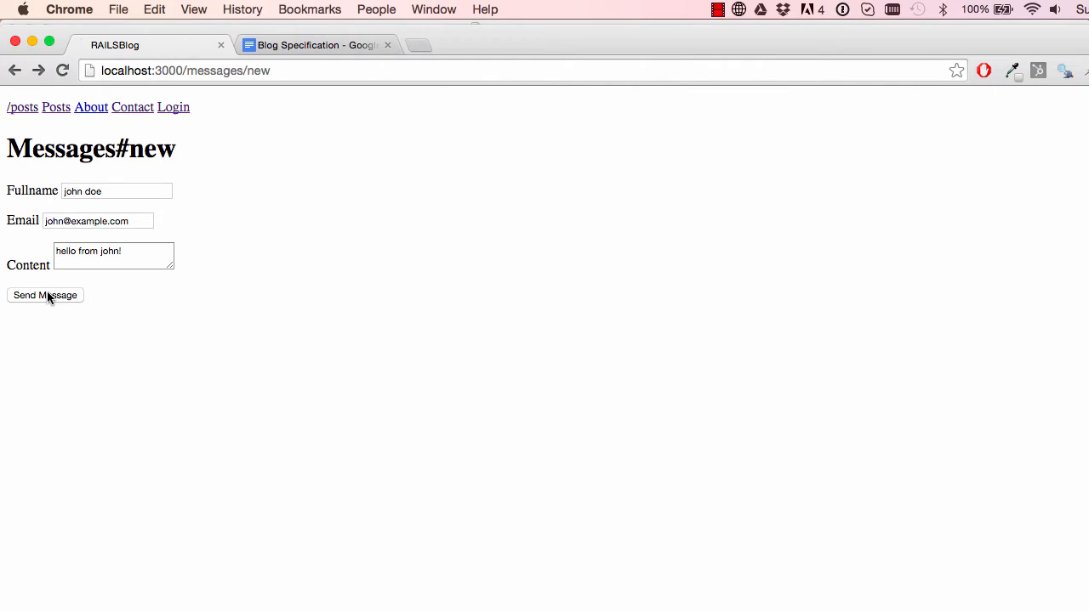
Step: Resubmit the message form and view admin notifications listing john doe as new visitor
{"action": "left_click", "coordinate": [45, 295]}
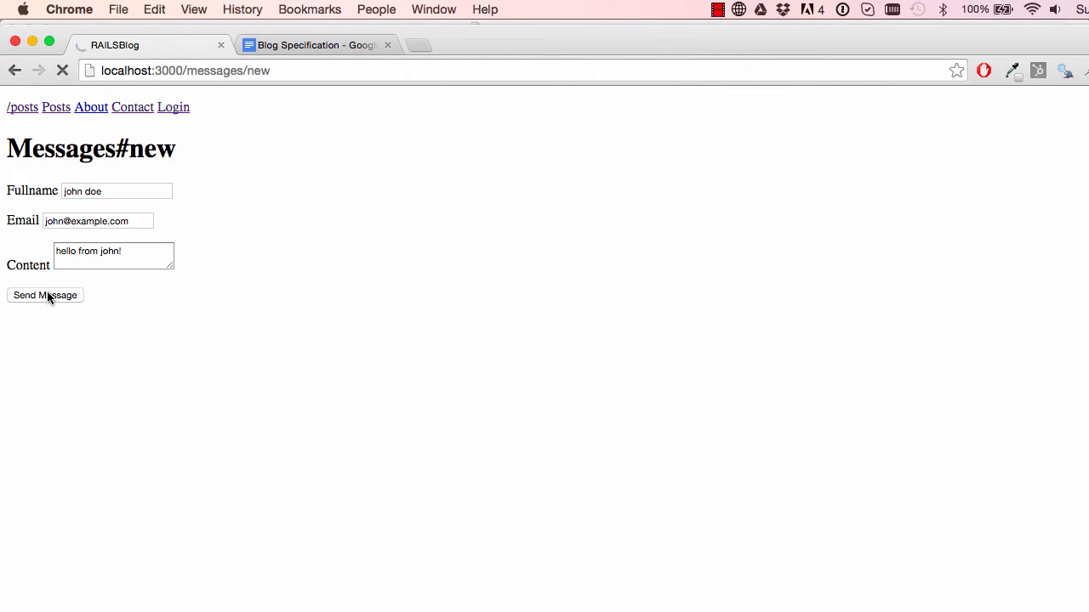
{"action": "left_click", "coordinate": [45, 295]}
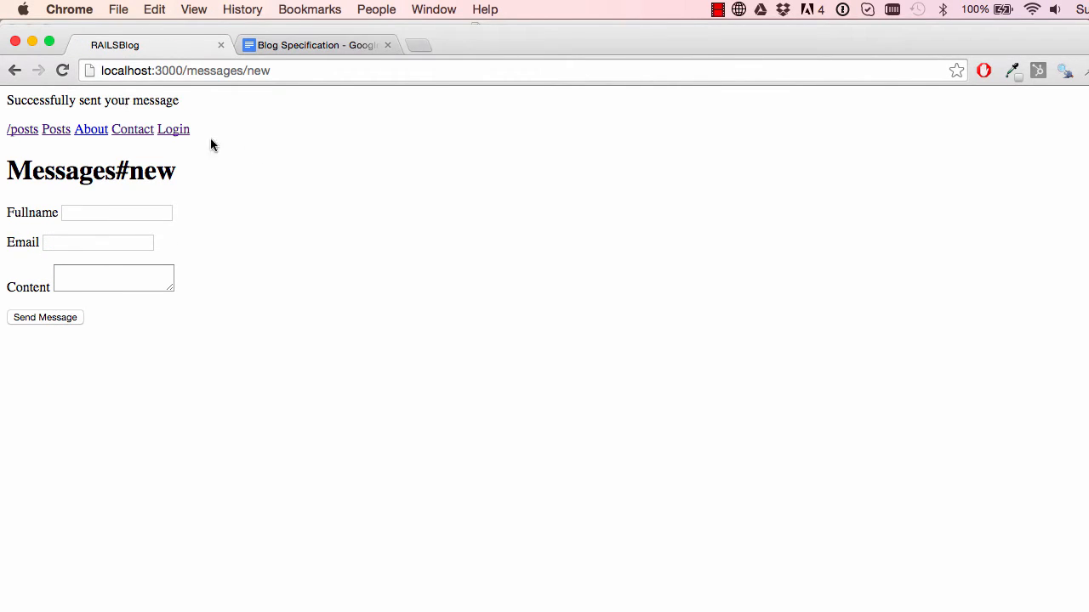
{"action": "left_click", "coordinate": [173, 129]}
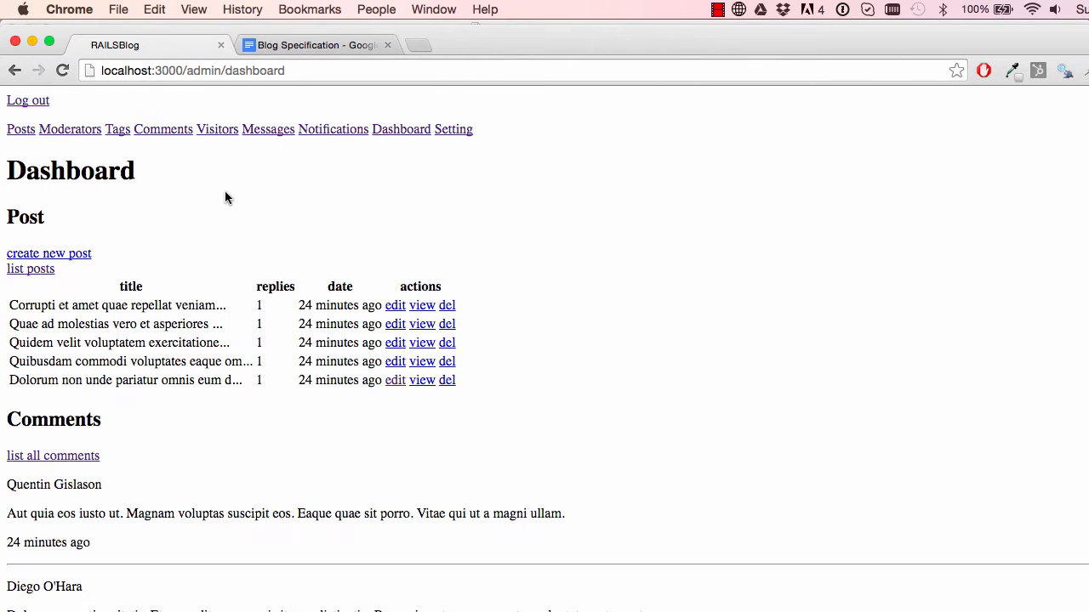
{"action": "mouse_move", "coordinate": [333, 130]}
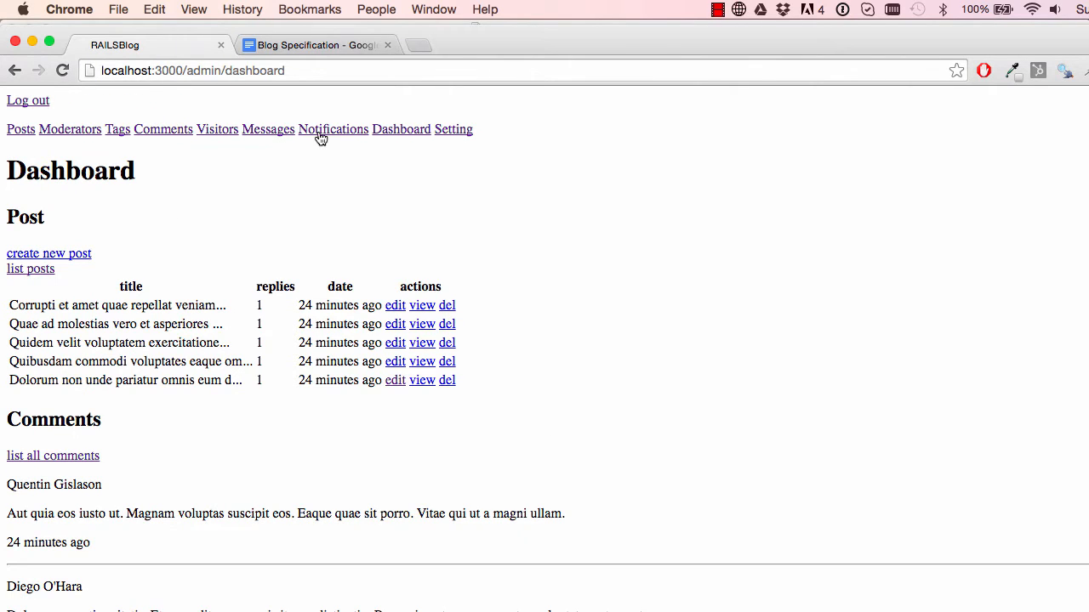
{"action": "mouse_move", "coordinate": [500, 397]}
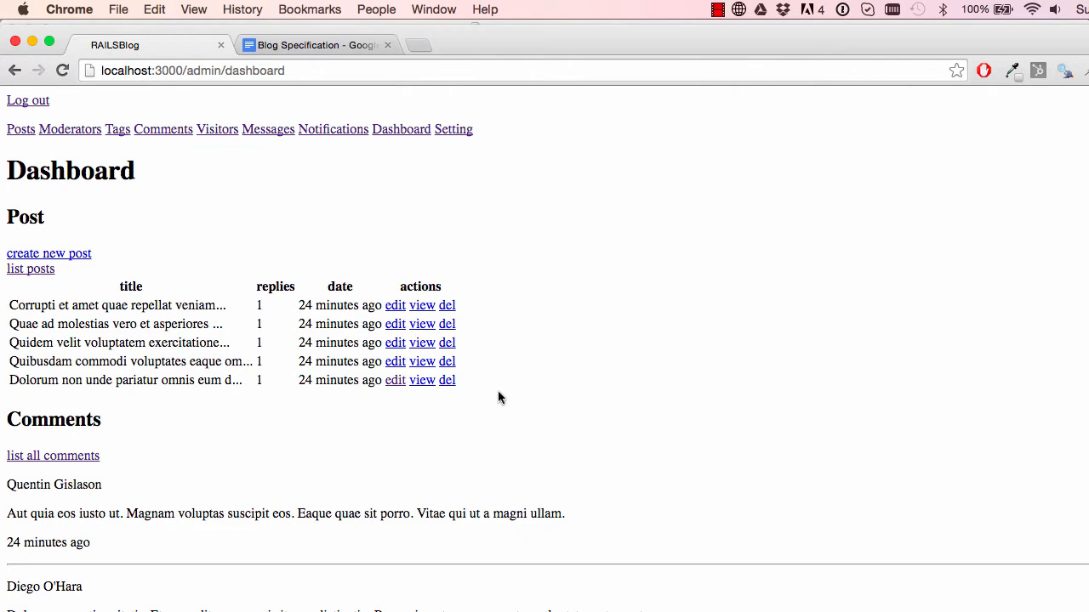
{"action": "left_click", "coordinate": [333, 129]}
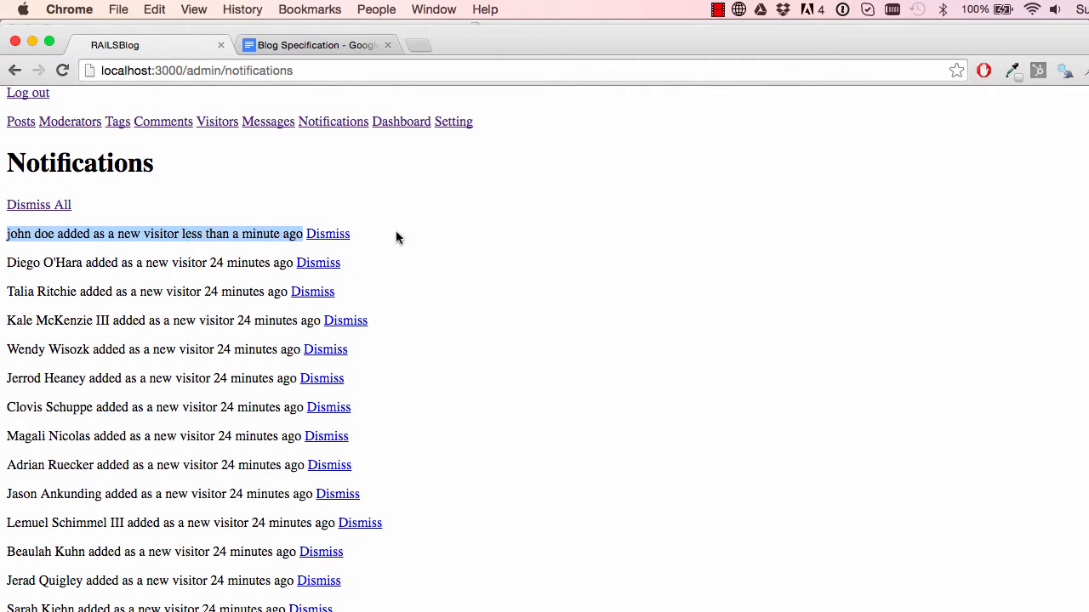
{"action": "mouse_move", "coordinate": [416, 242]}
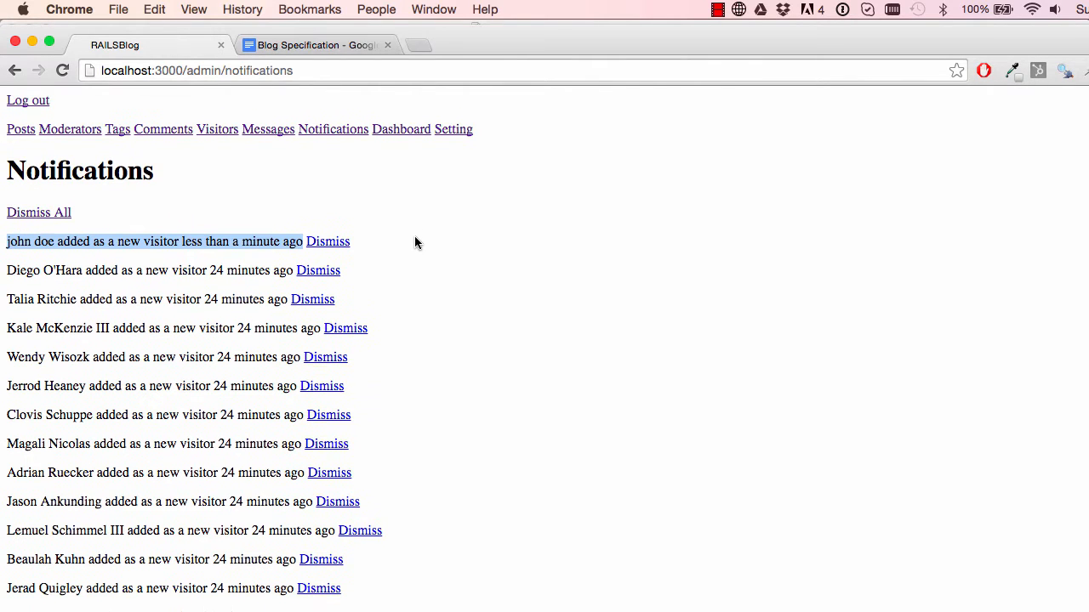
{"action": "left_click", "coordinate": [196, 70]}
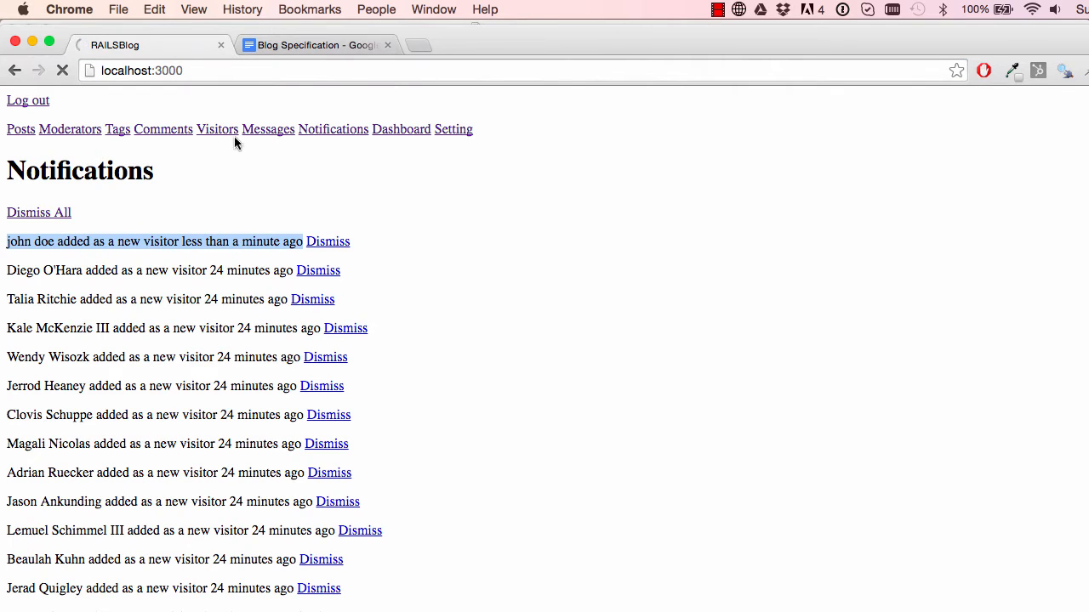
Step: Check the new-visitor requirement in the Blog Specification, then return to the blog
{"action": "left_click", "coordinate": [316, 44]}
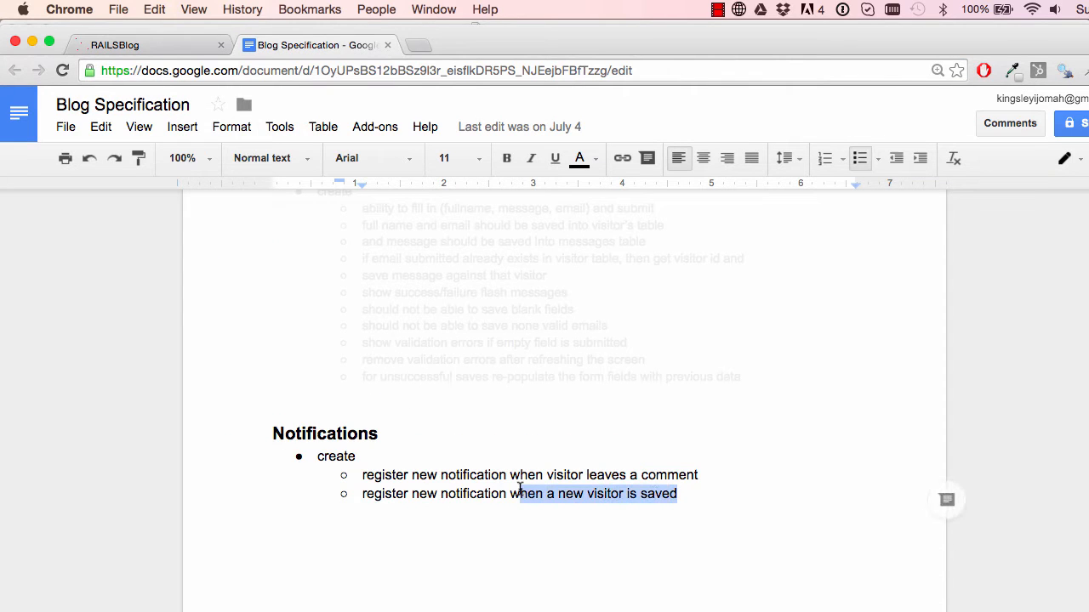
{"action": "left_click", "coordinate": [579, 158]}
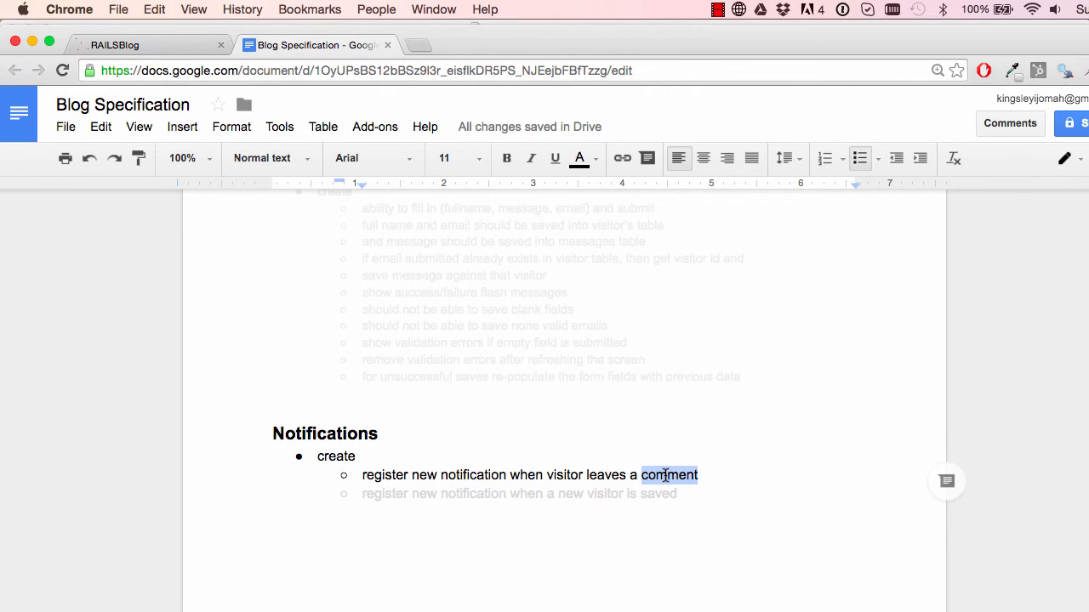
{"action": "left_click", "coordinate": [127, 44]}
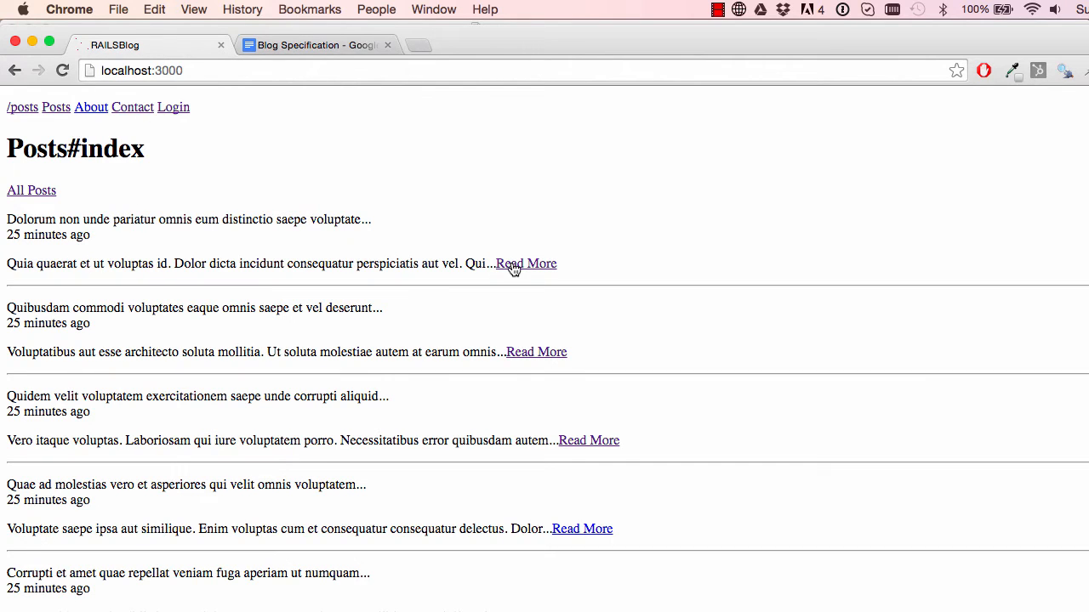
{"action": "left_click", "coordinate": [526, 262]}
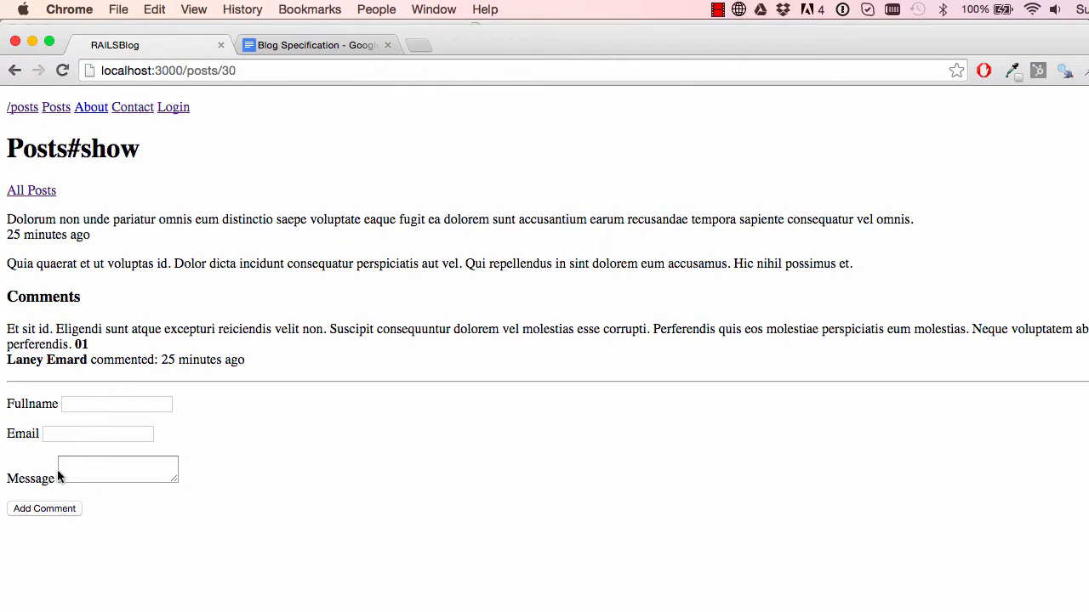
{"action": "left_click", "coordinate": [116, 404]}
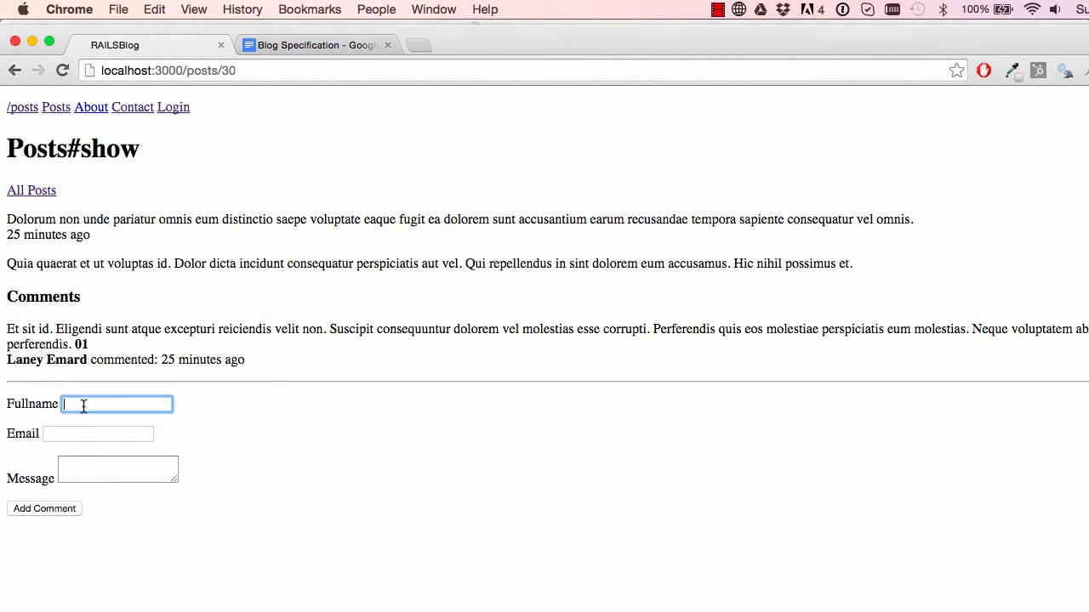
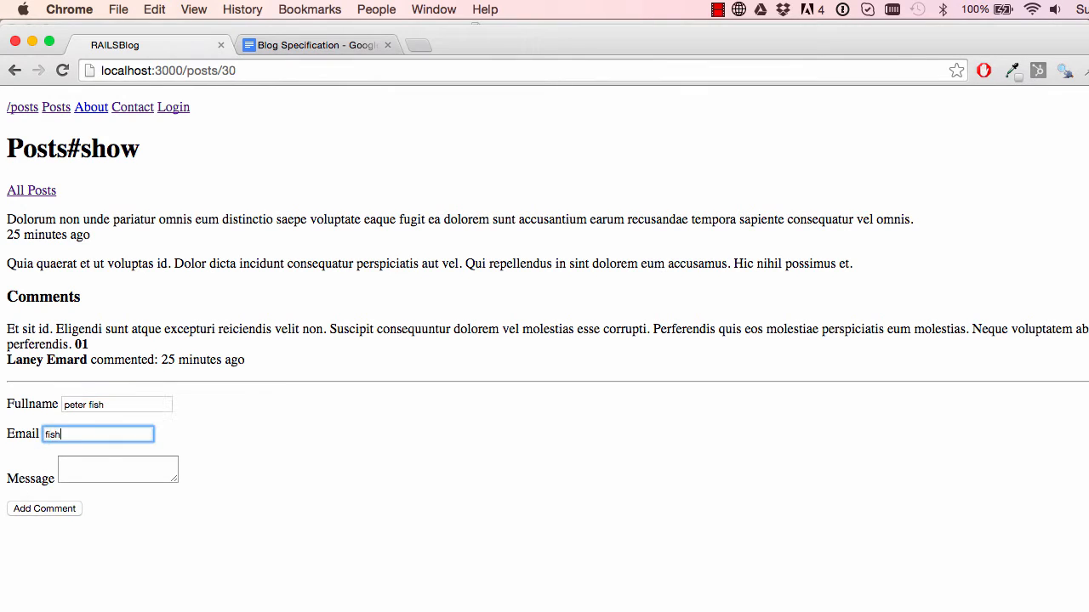
{"action": "type", "text": "@example.com"}
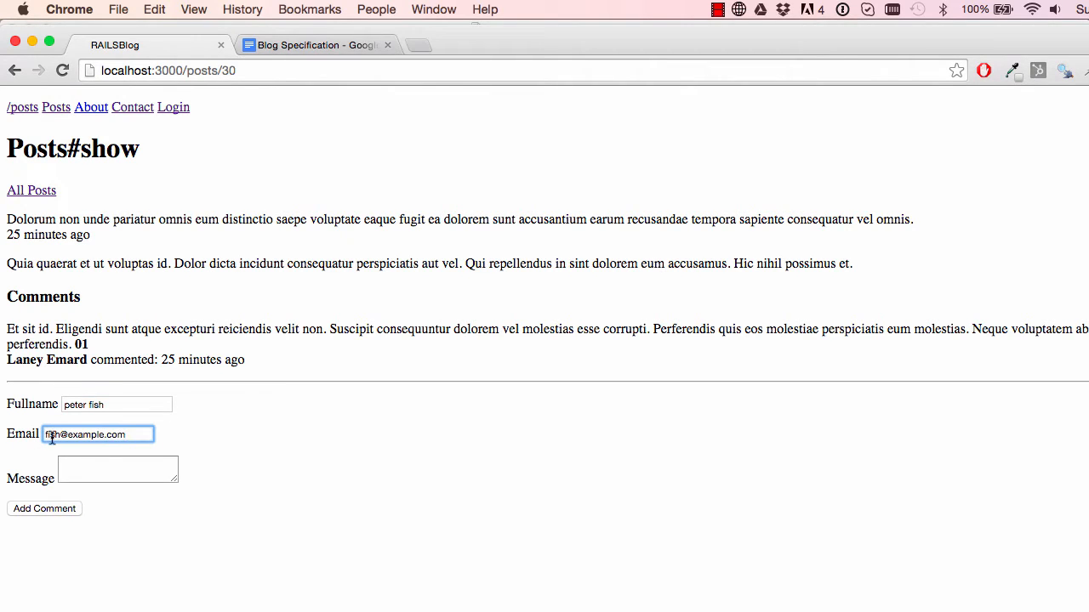
{"action": "type", "text": "hey there"}
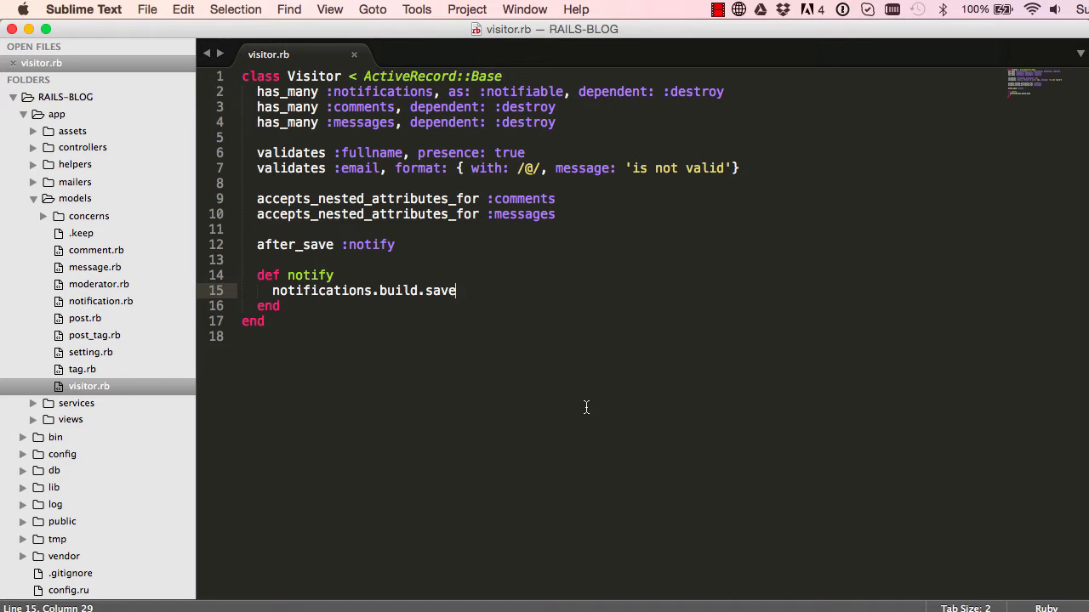
Step: Copy the after_save callback and notify method from visitor.rb into comment.rb and save
{"action": "left_click_drag", "start_coordinate": [257, 245], "coordinate": [456, 290]}
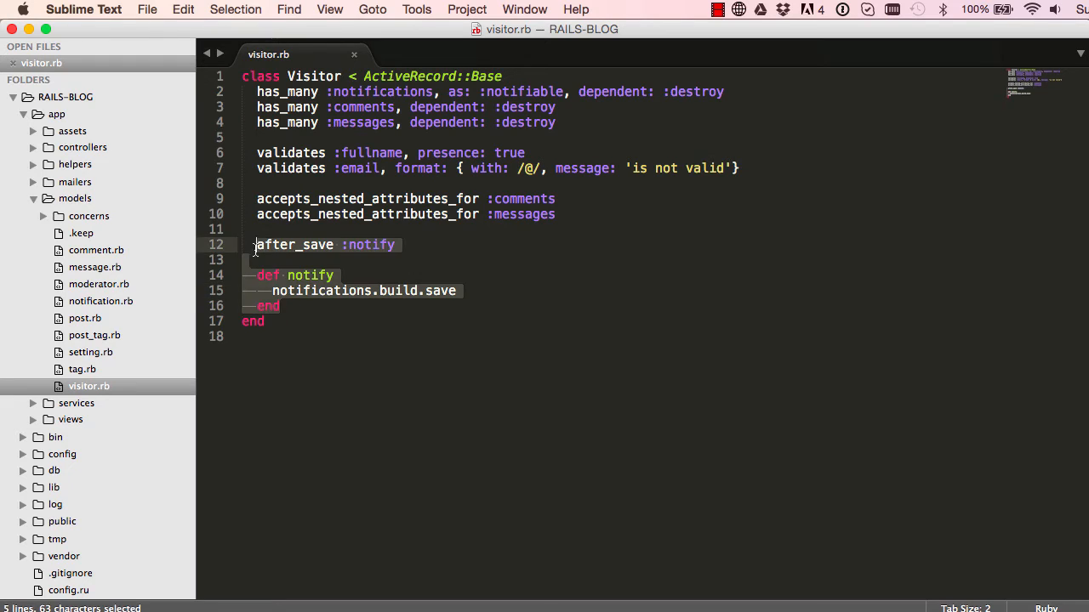
{"action": "left_click", "coordinate": [370, 259]}
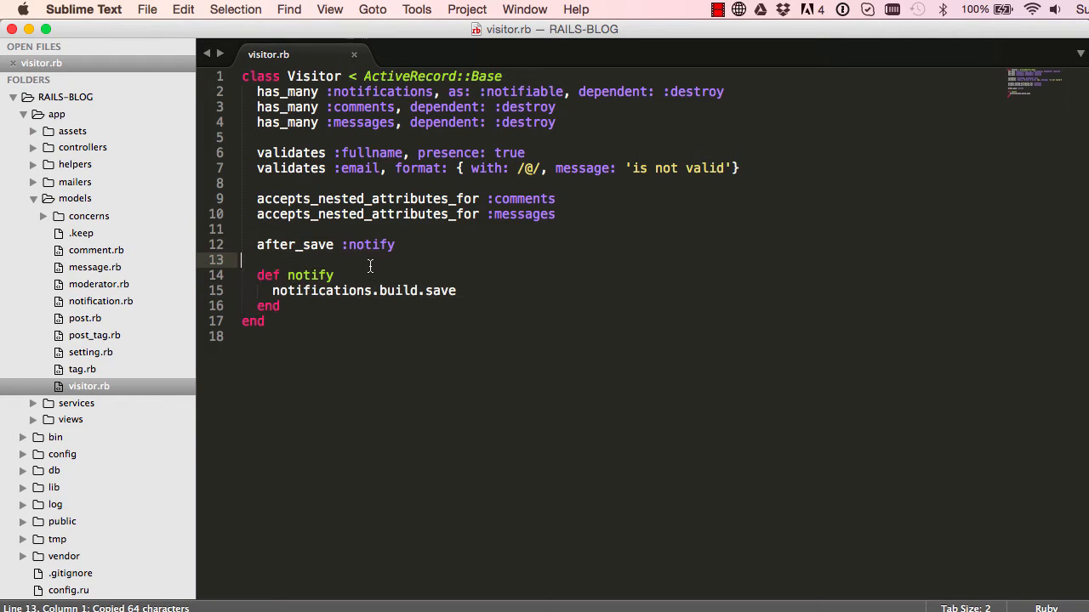
{"action": "left_click", "coordinate": [95, 249]}
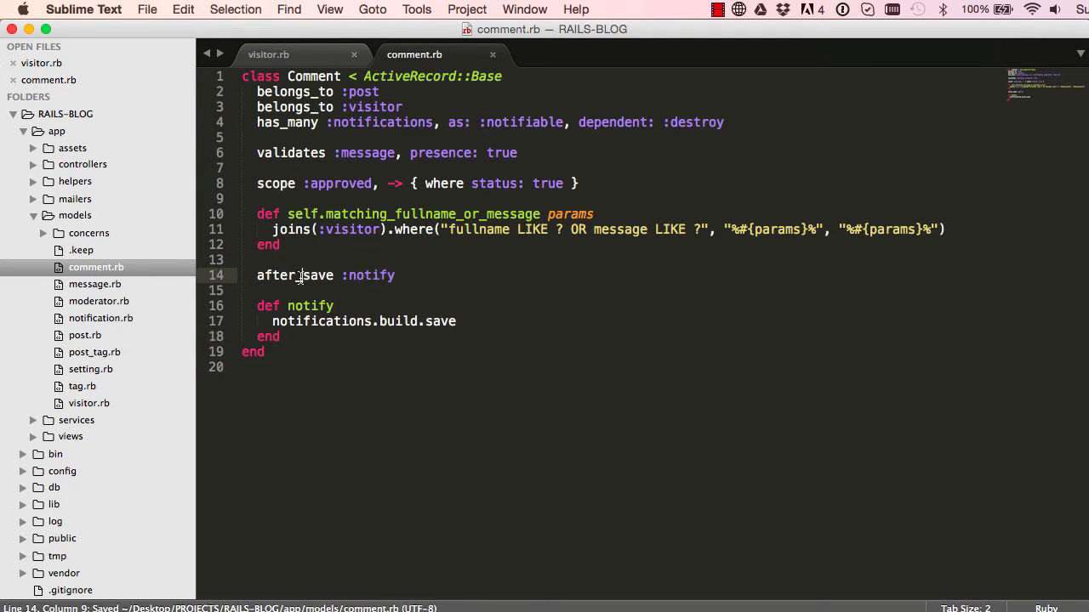
{"action": "left_click", "coordinate": [440, 321]}
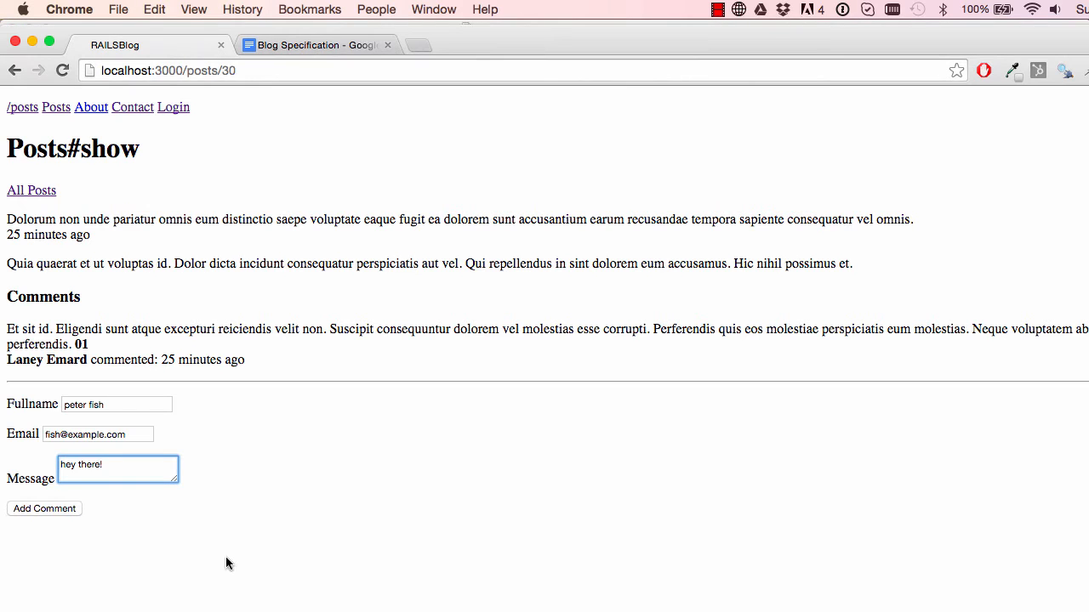
{"action": "left_click", "coordinate": [45, 508]}
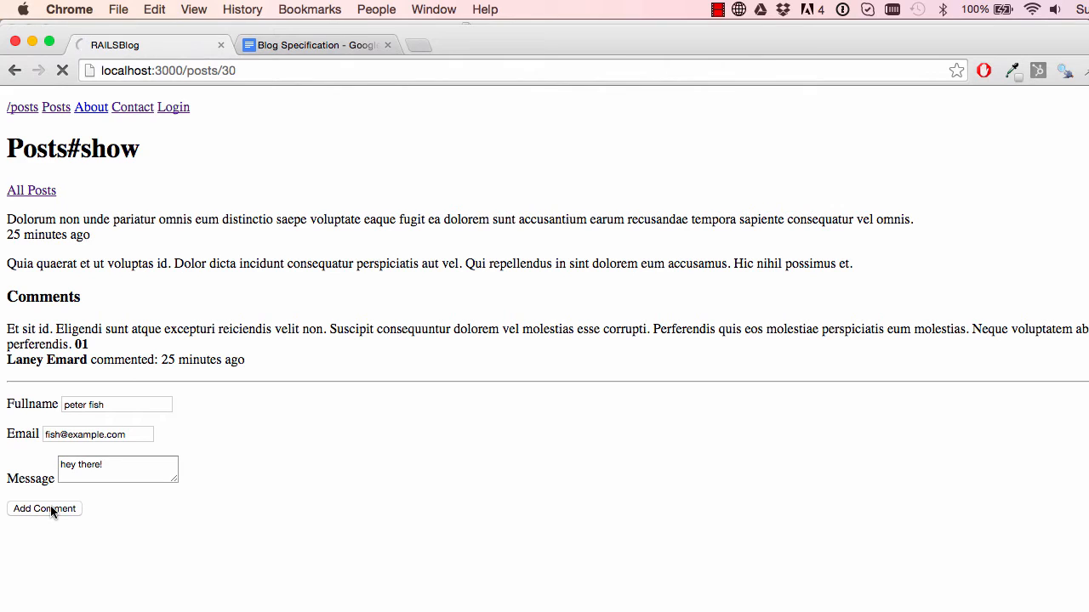
{"action": "left_click", "coordinate": [44, 507]}
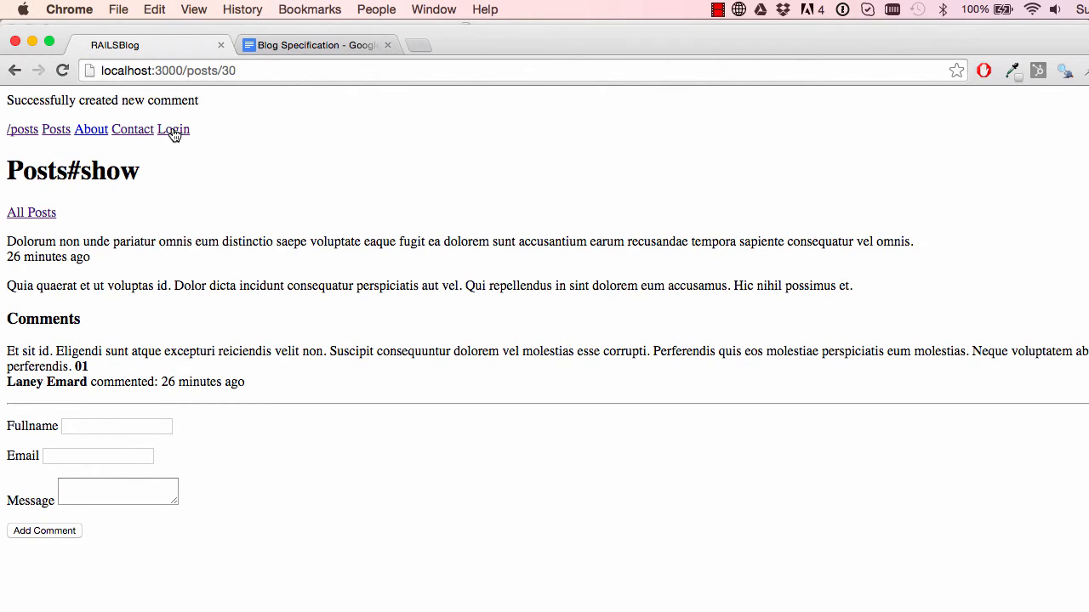
{"action": "left_click", "coordinate": [174, 129]}
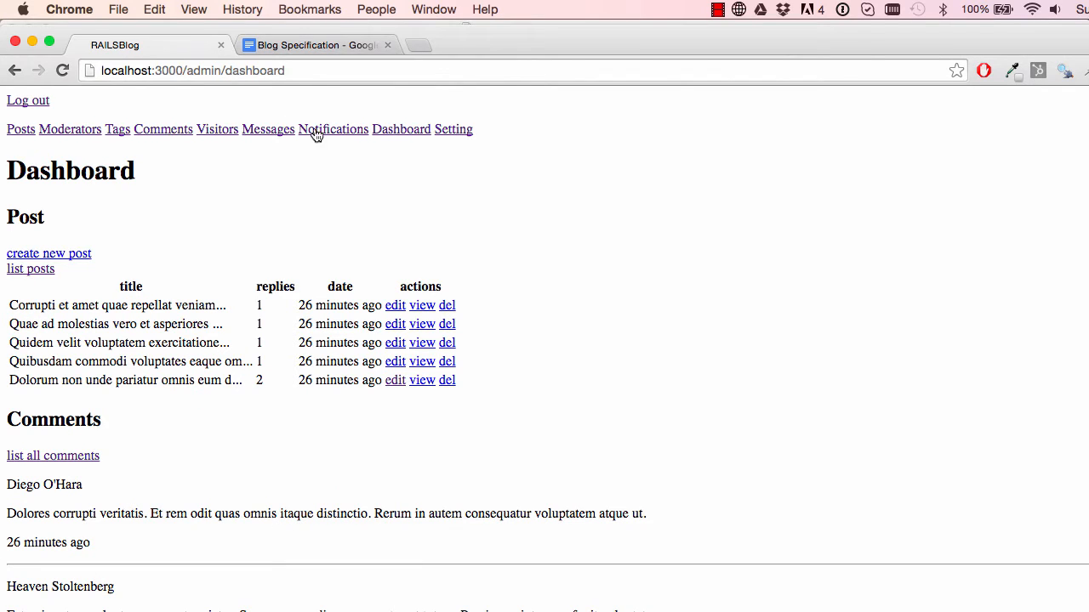
{"action": "left_click", "coordinate": [333, 129]}
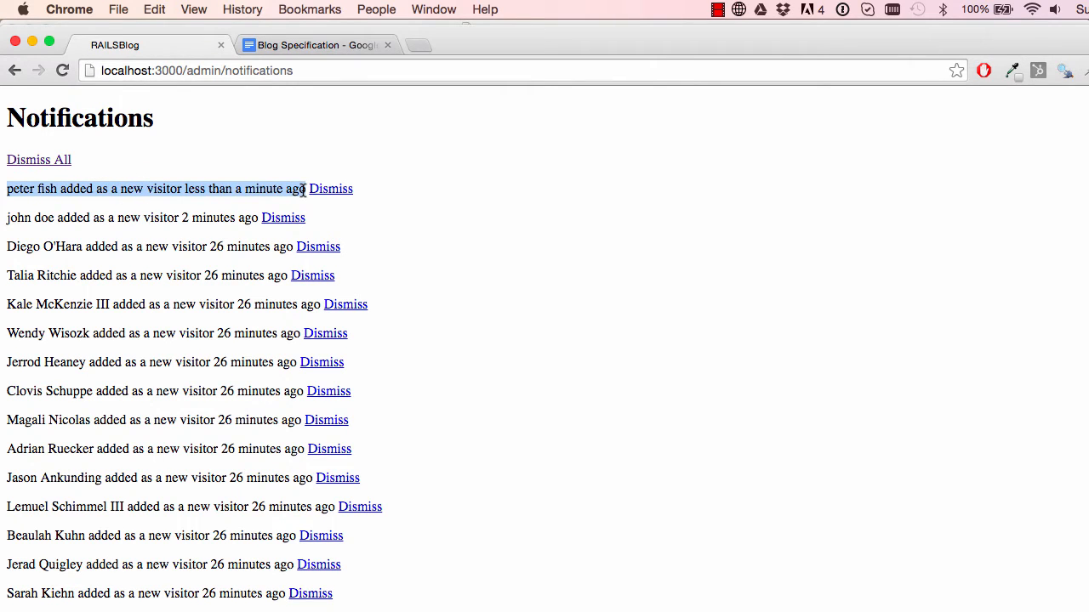
{"action": "scroll", "scroll_direction": "down", "scroll_amount": 3}
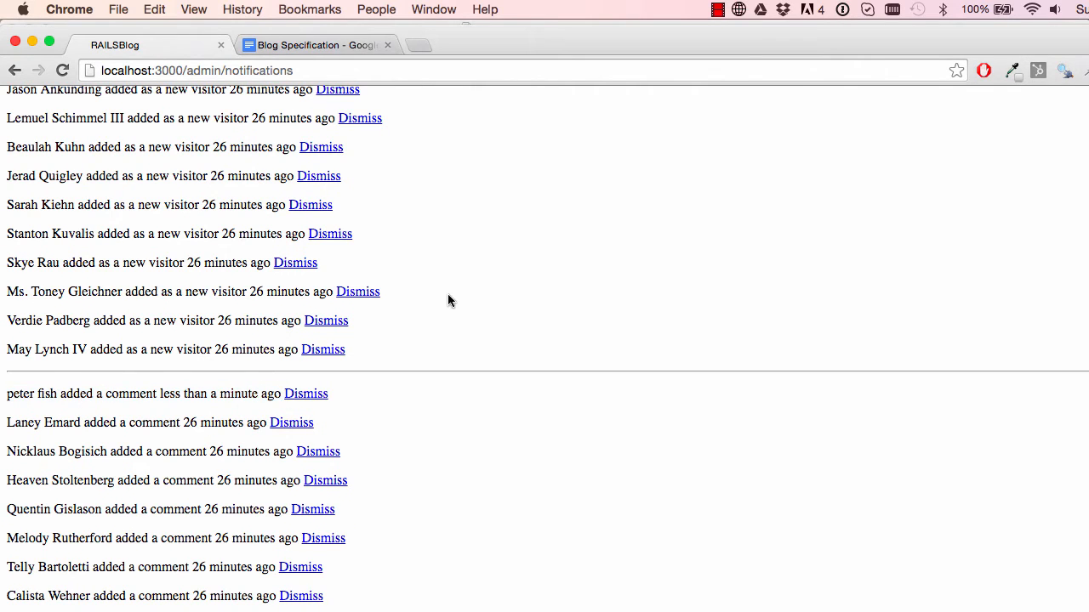
{"action": "scroll", "scroll_direction": "up", "scroll_amount": 3}
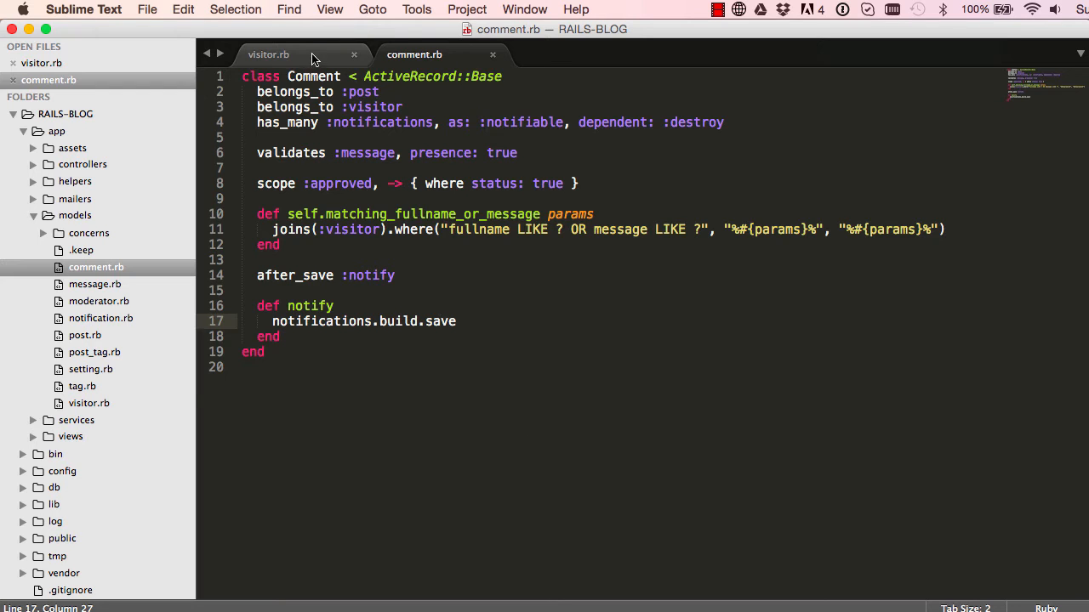
{"action": "mouse_move", "coordinate": [272, 300]}
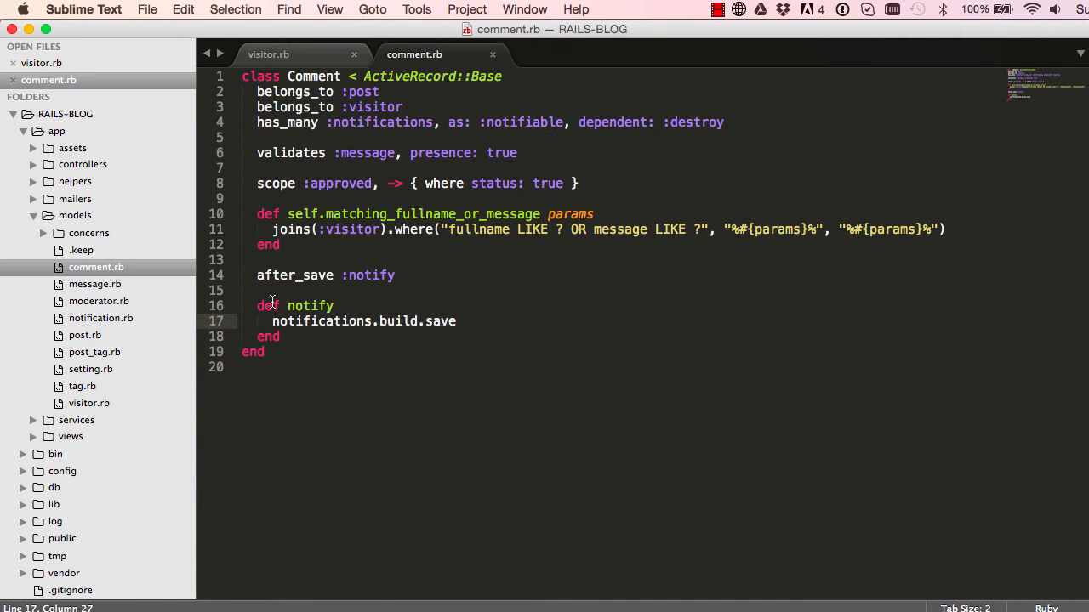
Step: Create and save an empty notifiable.rb file in models/concerns
{"action": "left_click", "coordinate": [43, 233]}
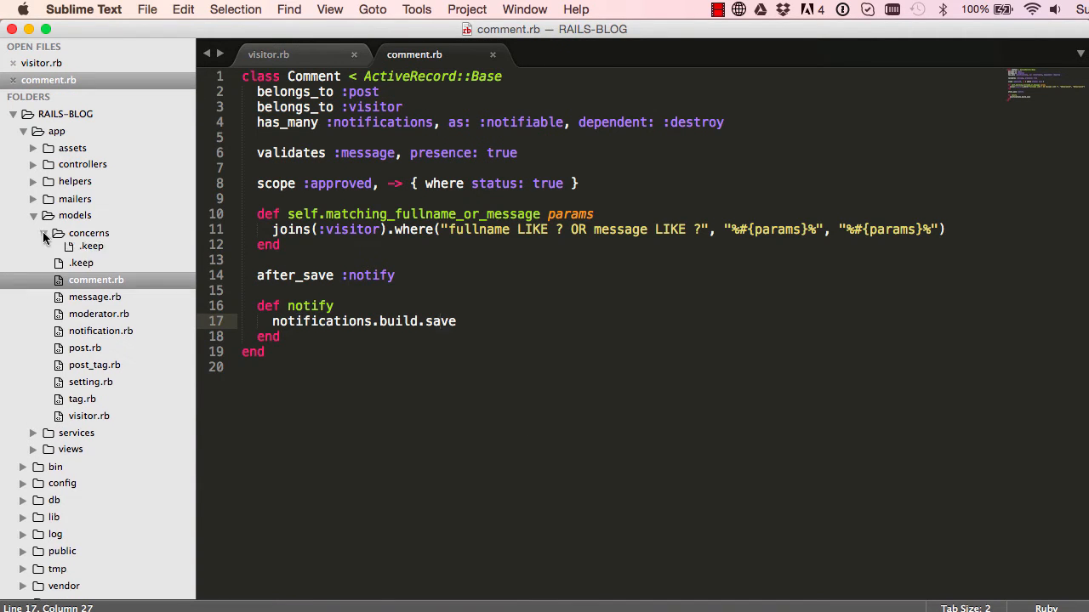
{"action": "key", "text": "cmd+n"}
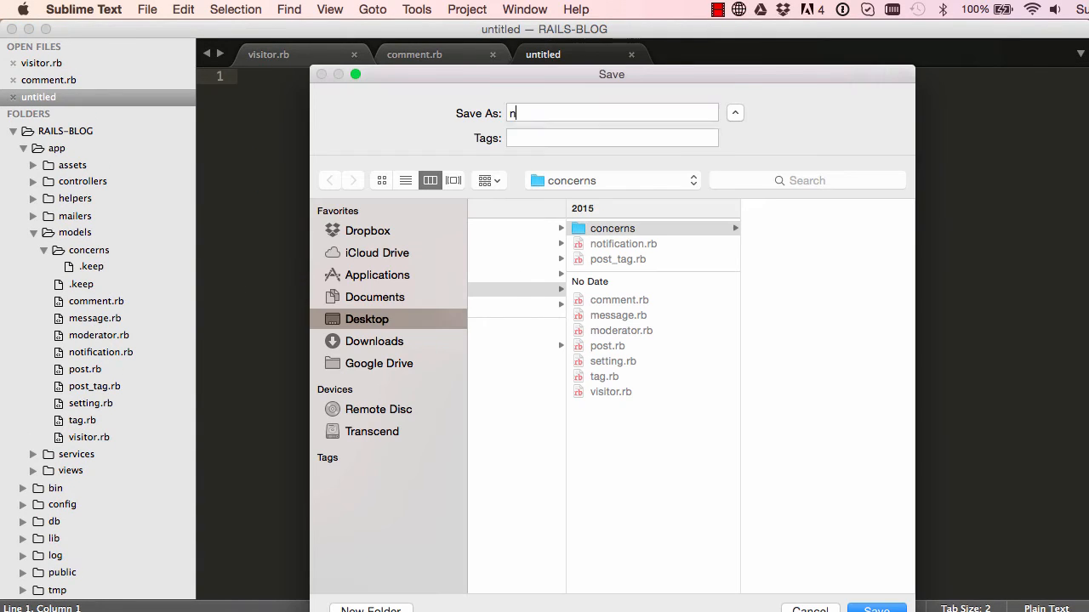
{"action": "type", "text": "otifiable.rb"}
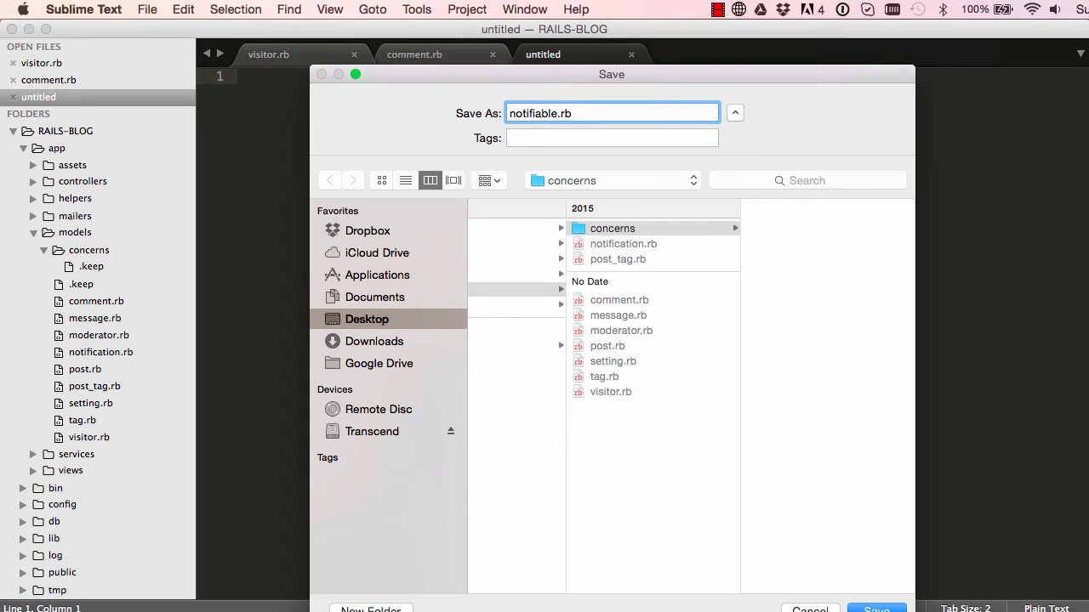
{"action": "left_click", "coordinate": [876, 609]}
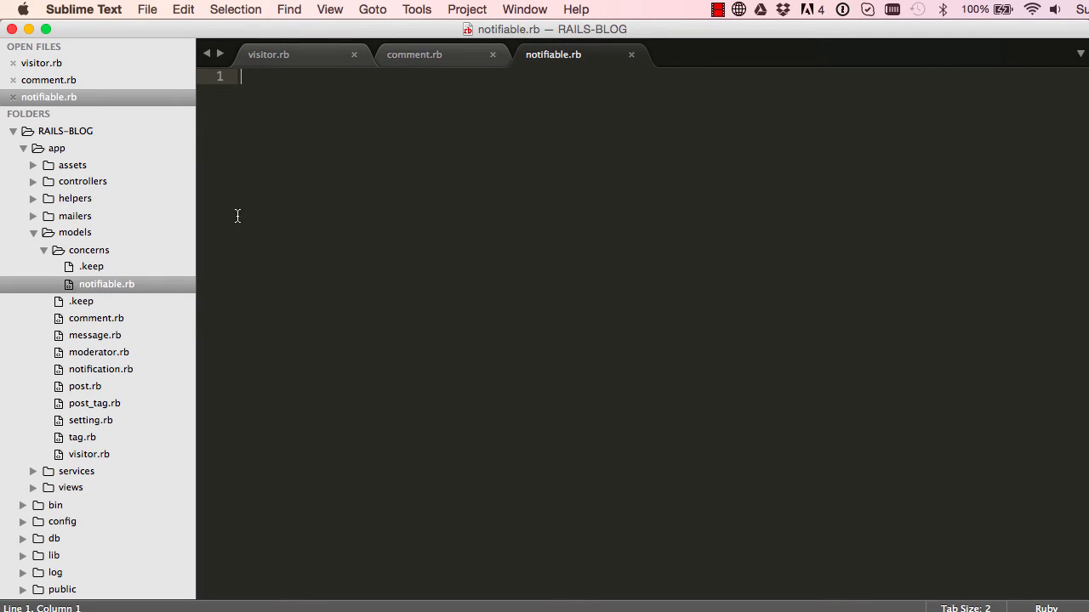
Step: Write the Notifiable module extending ActiveSupport::Concern with an included after_save block
{"action": "type", "text": "module"}
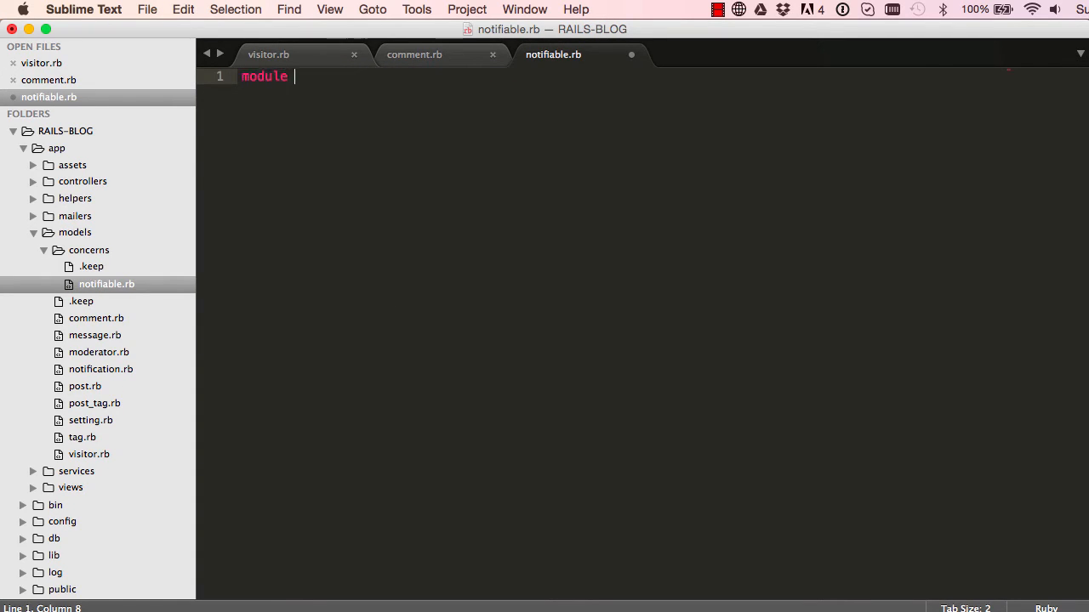
{"action": "type", "text": "Notifiable"}
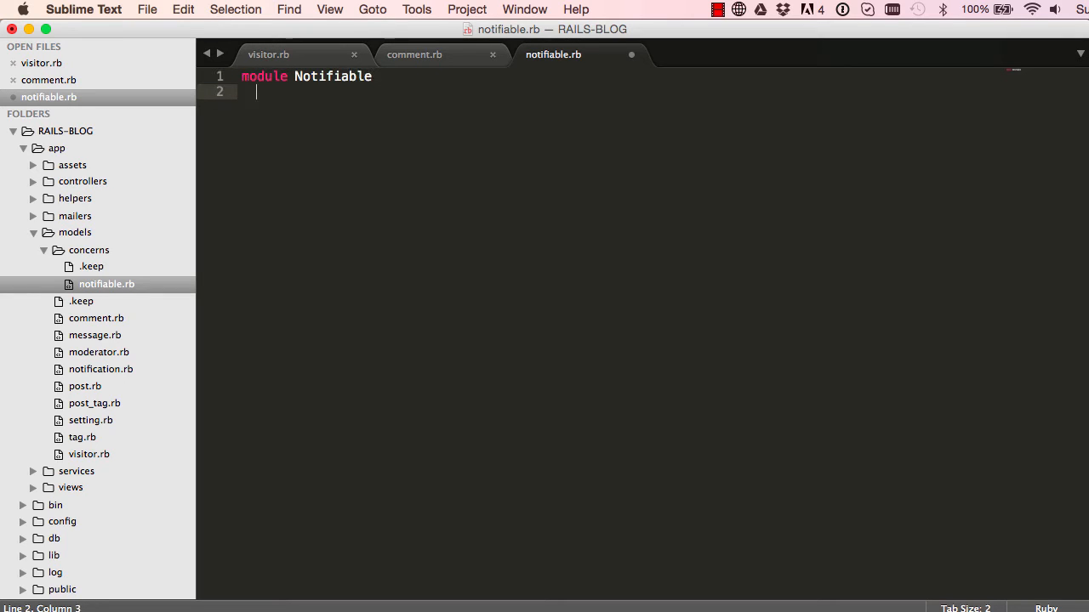
{"action": "type", "text": "extend Active"}
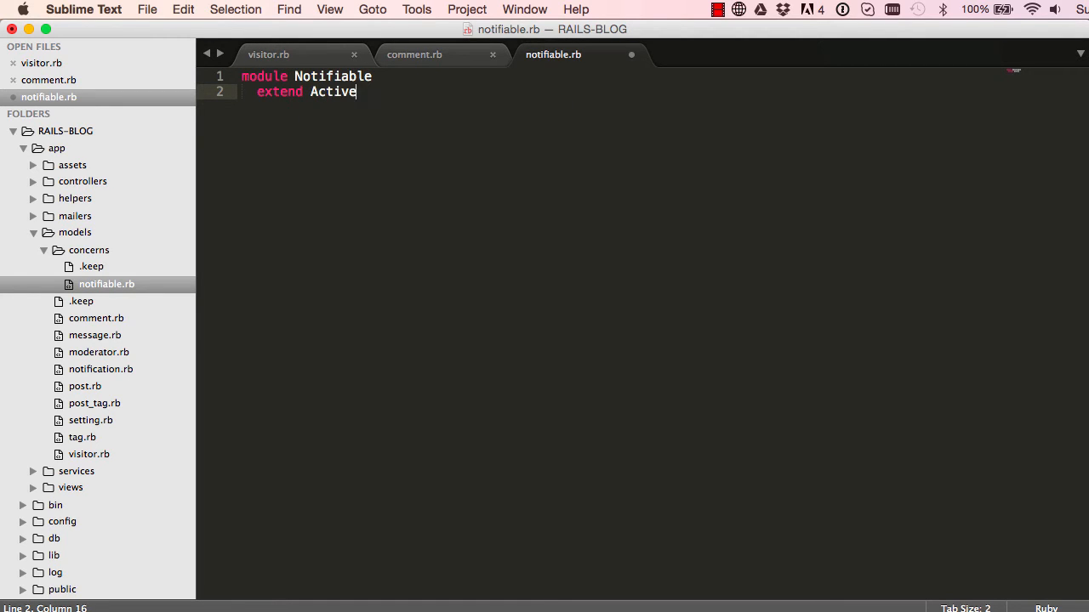
{"action": "type", "text": "Support::Conv"}
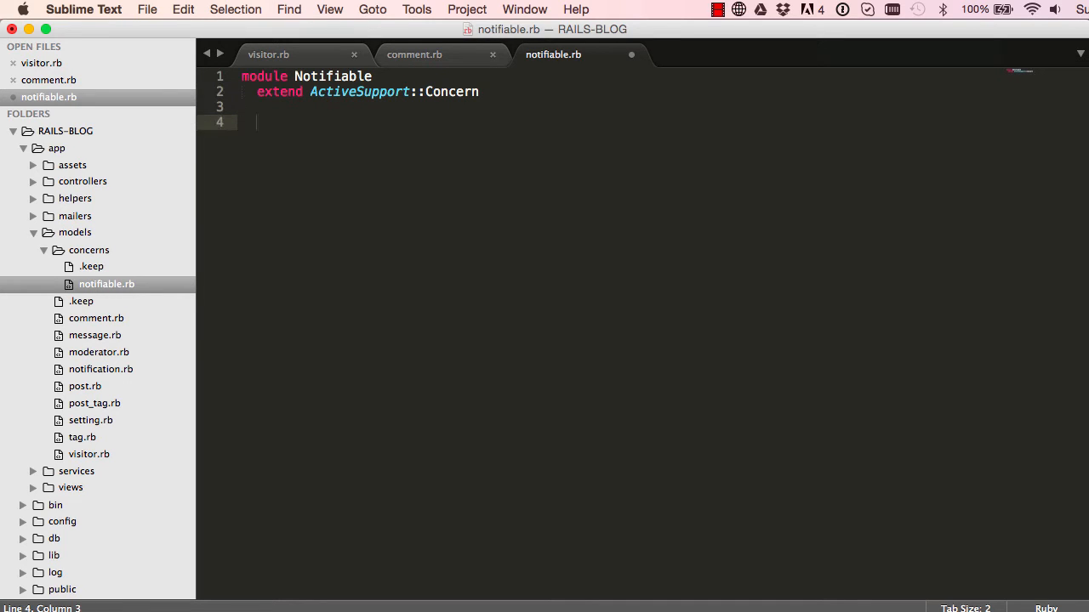
{"action": "type", "text": "included"}
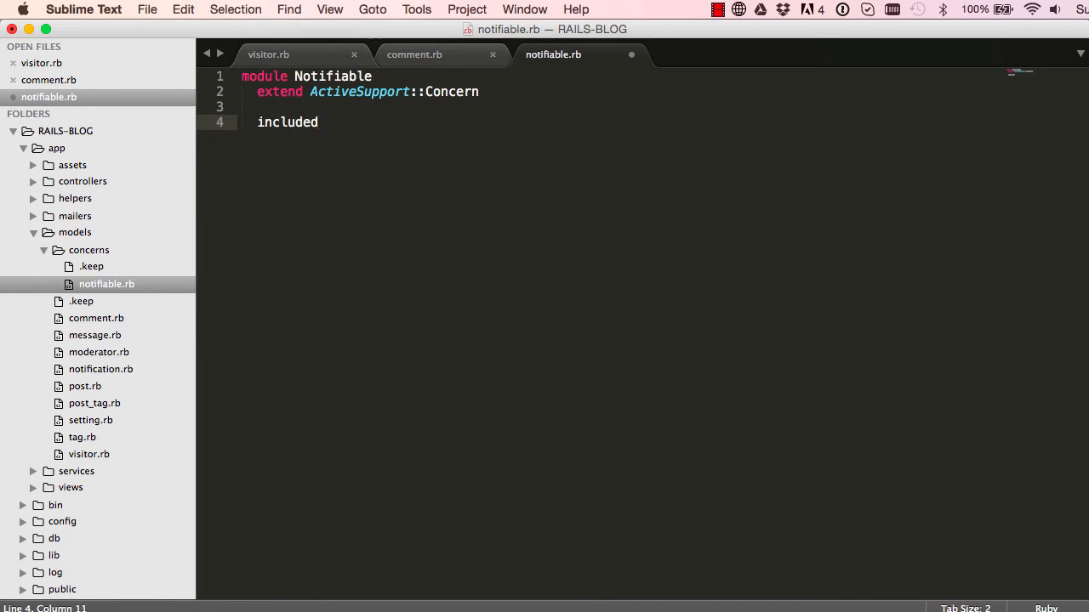
{"action": "type", "text": "do |variable|"}
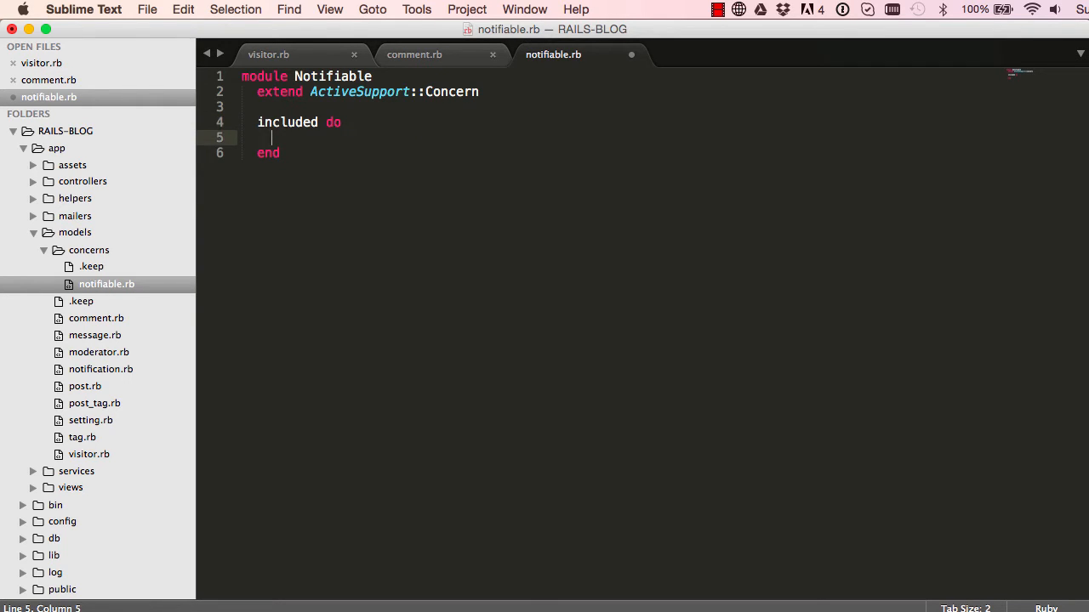
{"action": "type", "text": "after_save :notify"}
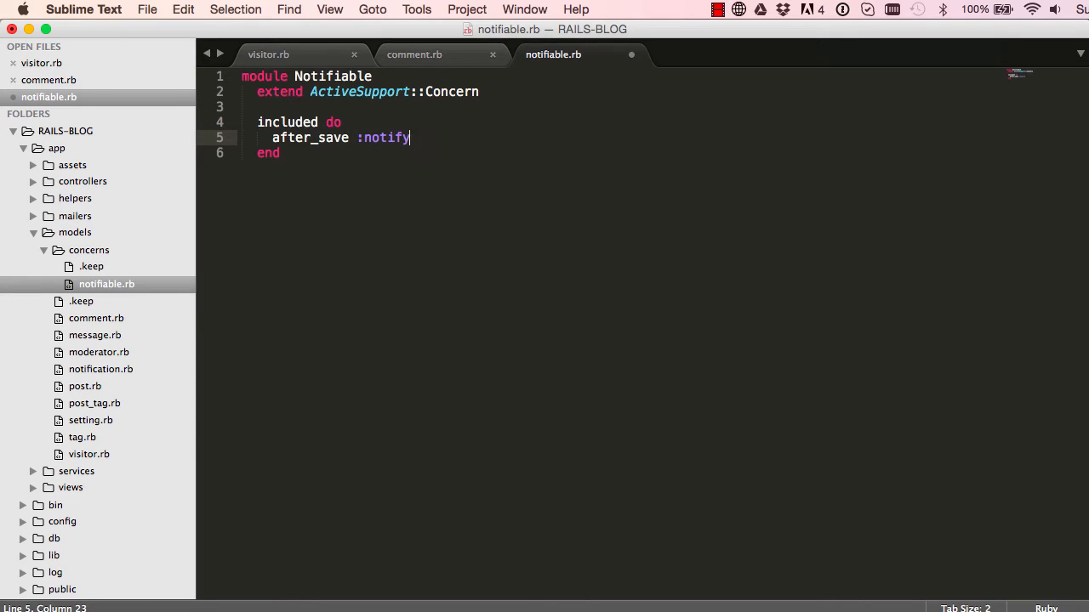
Step: Add a notify method calling notifications.build.save and review the concern's key lines
{"action": "key", "text": "enter"}
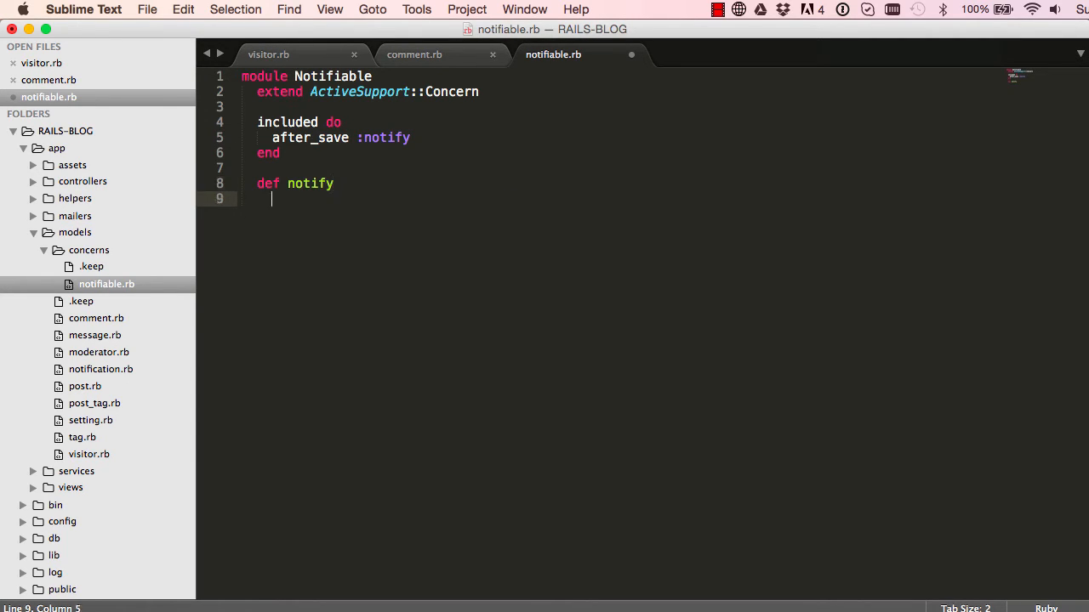
{"action": "type", "text": "notifications"}
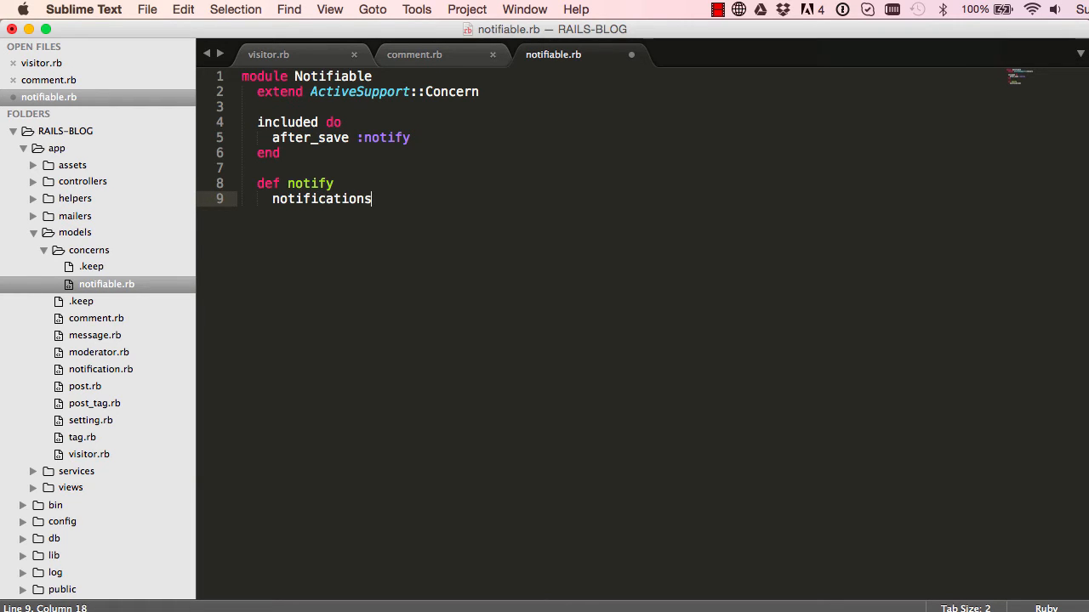
{"action": "type", "text": ".build.save"}
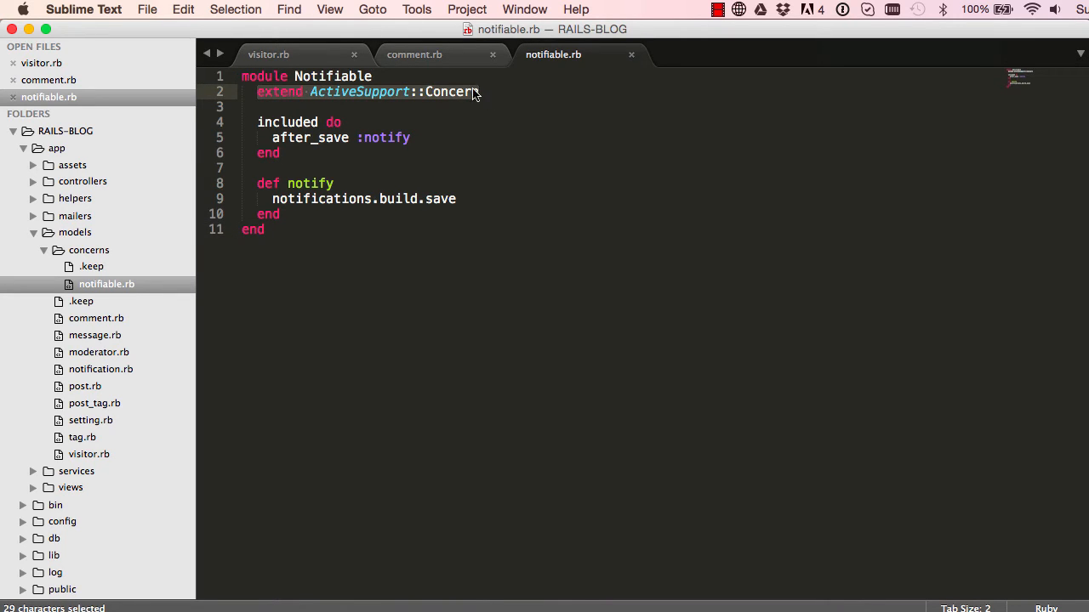
{"action": "double_click", "coordinate": [287, 121]}
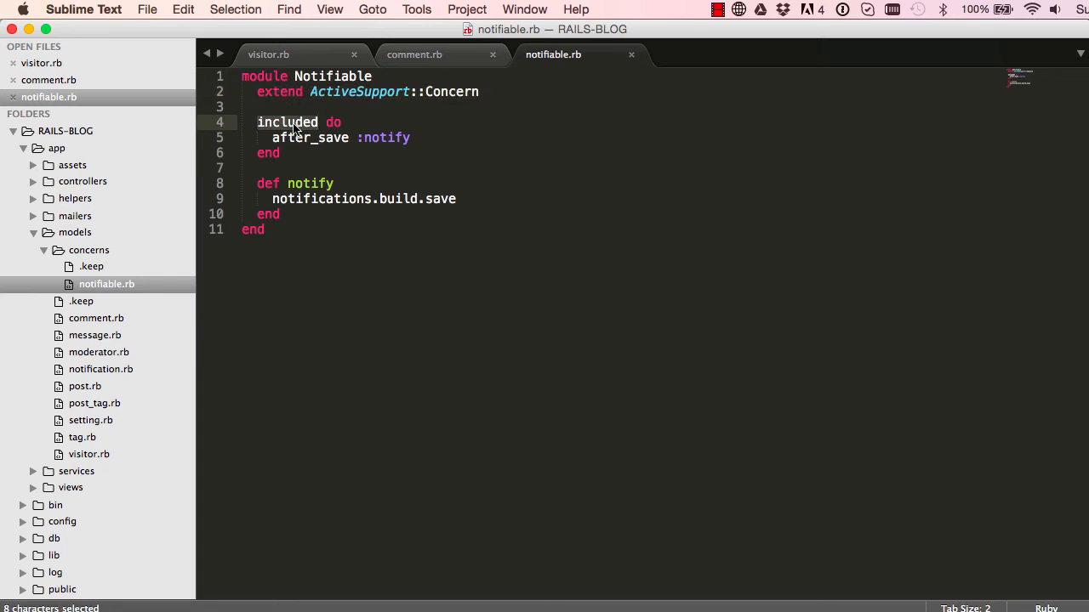
{"action": "left_click", "coordinate": [275, 137]}
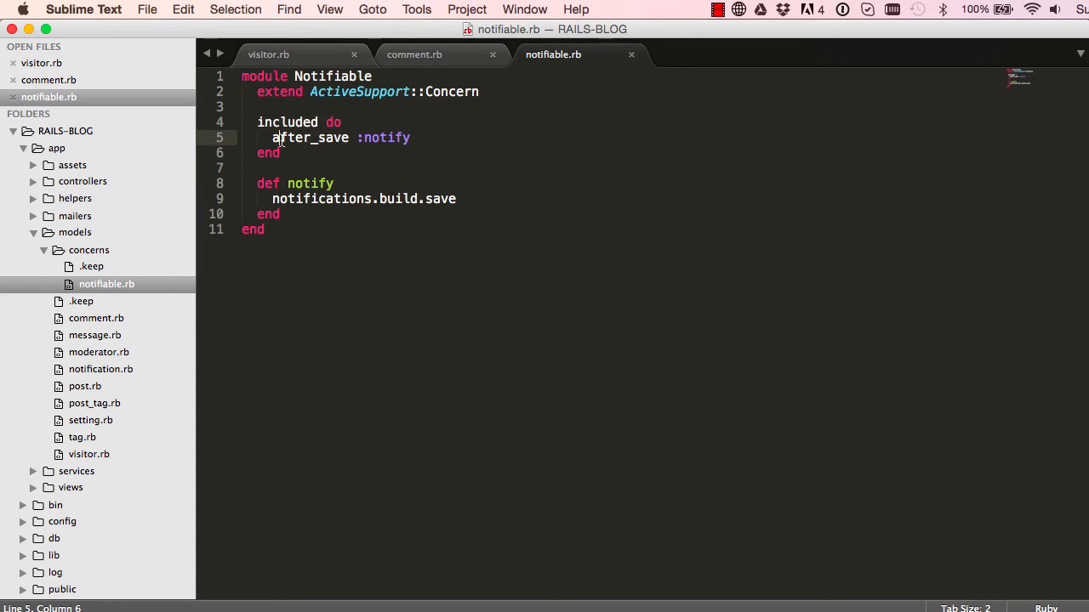
{"action": "left_click", "coordinate": [281, 213]}
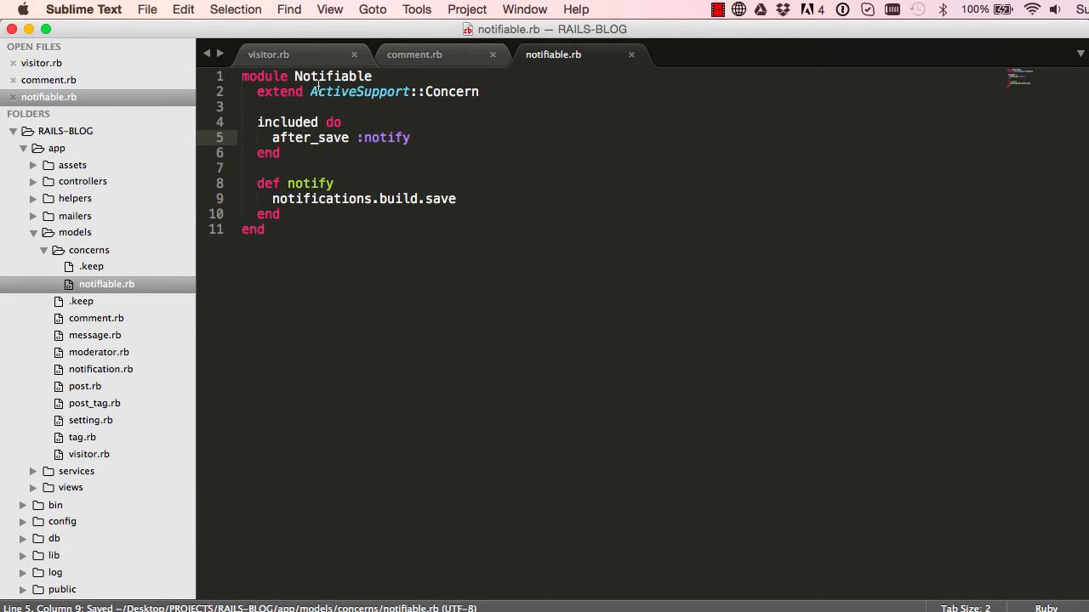
{"action": "left_click", "coordinate": [268, 53]}
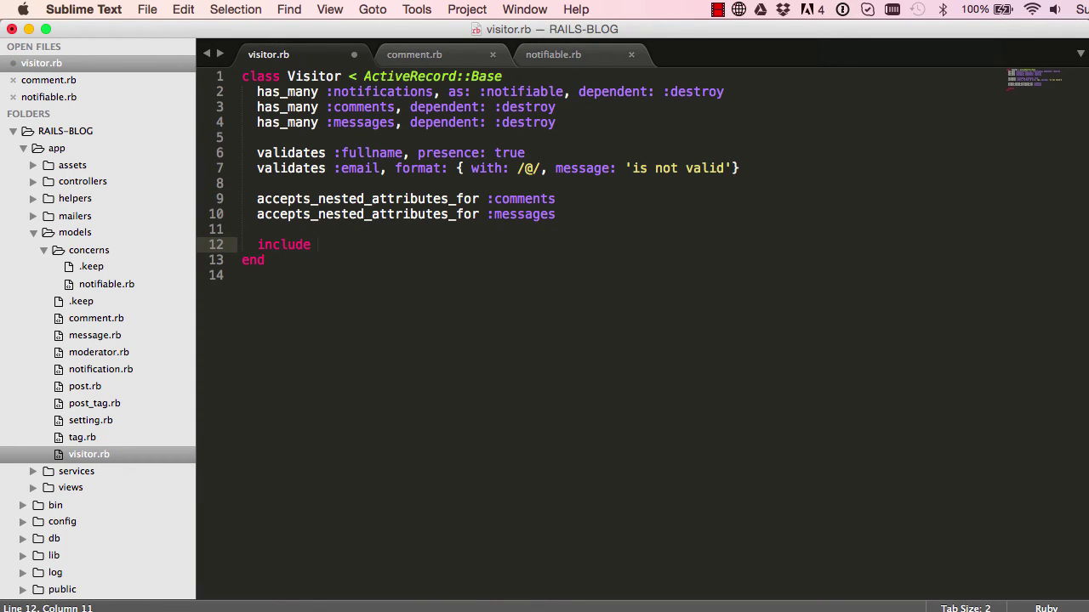
Step: Add include Notifiable to Visitor and Comment, removing Comment's after_save notify callback
{"action": "type", "text": "Notifiable"}
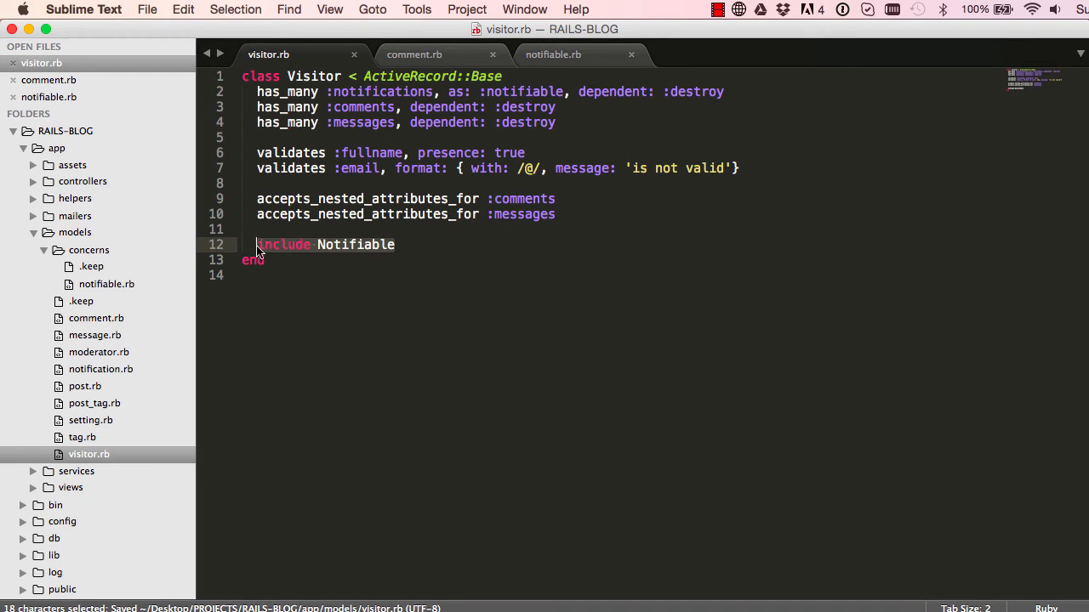
{"action": "left_click", "coordinate": [413, 54]}
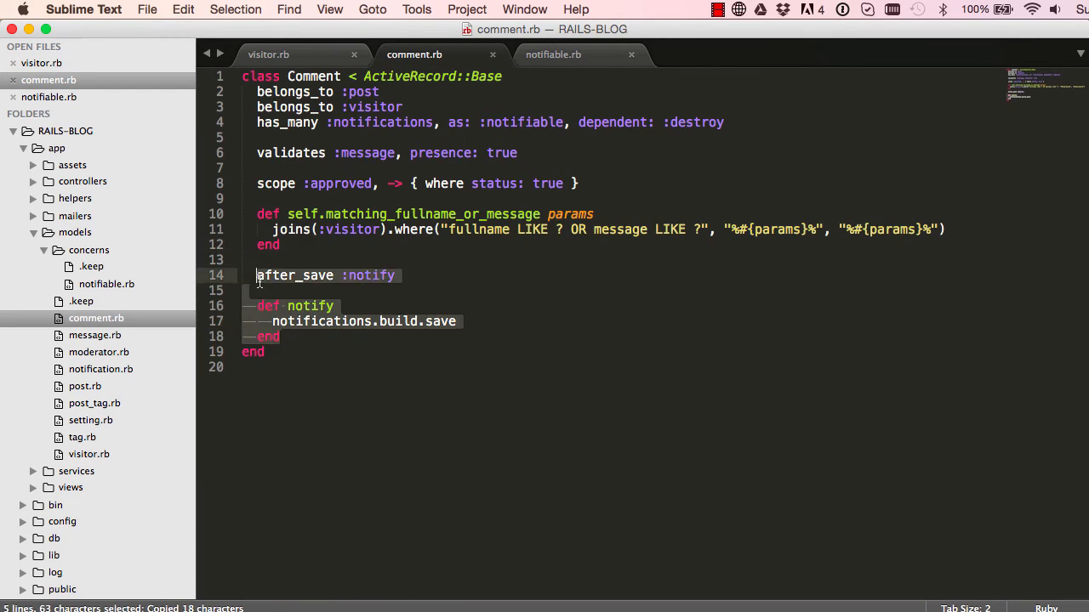
{"action": "type", "text": "include Notifiable"}
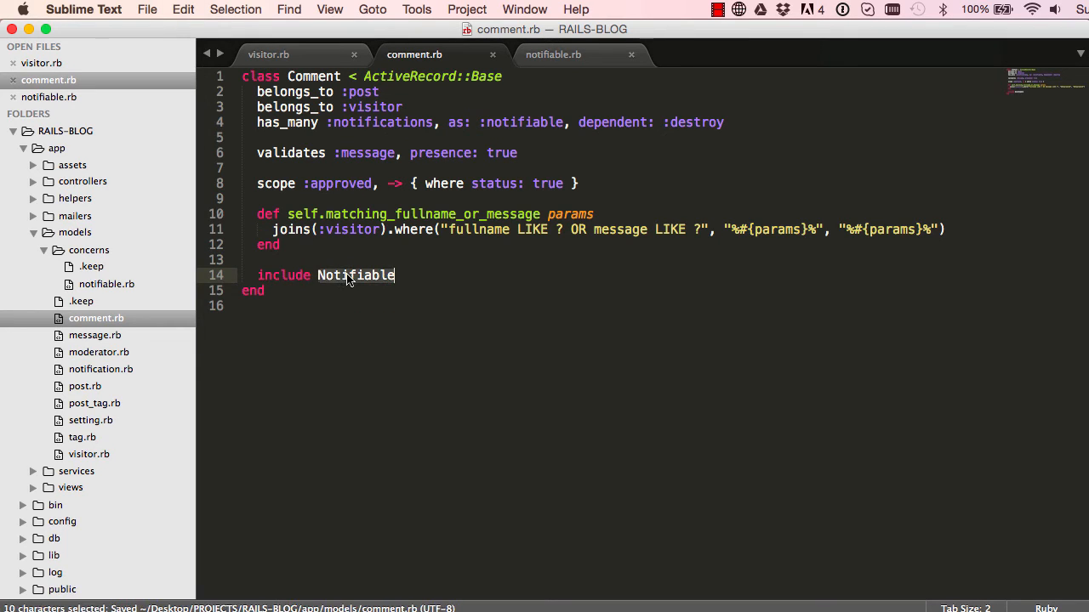
{"action": "left_click", "coordinate": [554, 54]}
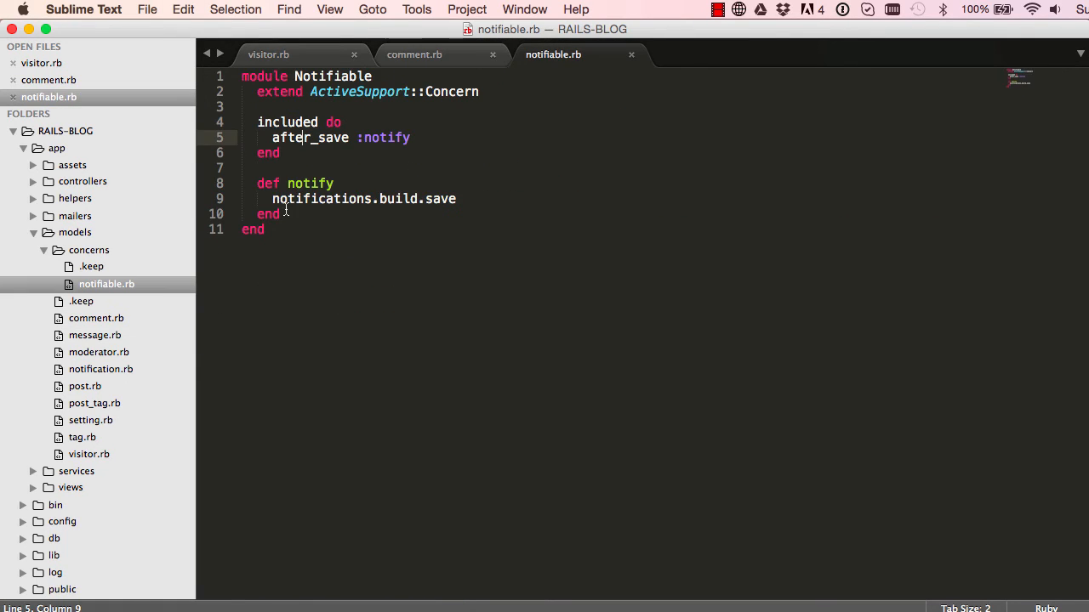
{"action": "left_click_drag", "start_coordinate": [272, 137], "coordinate": [409, 137]}
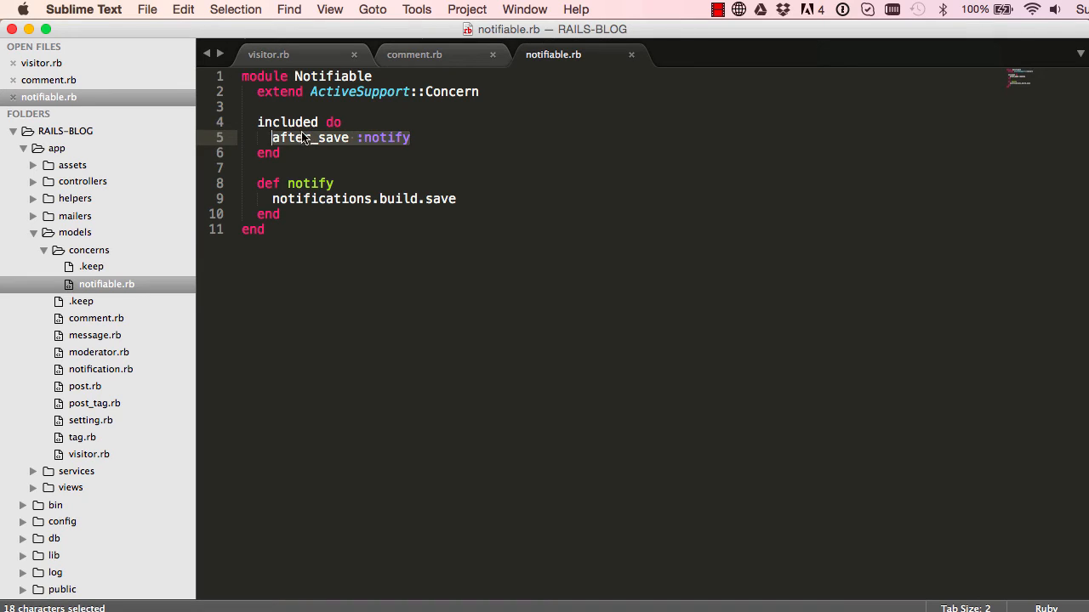
{"action": "left_click", "coordinate": [414, 54]}
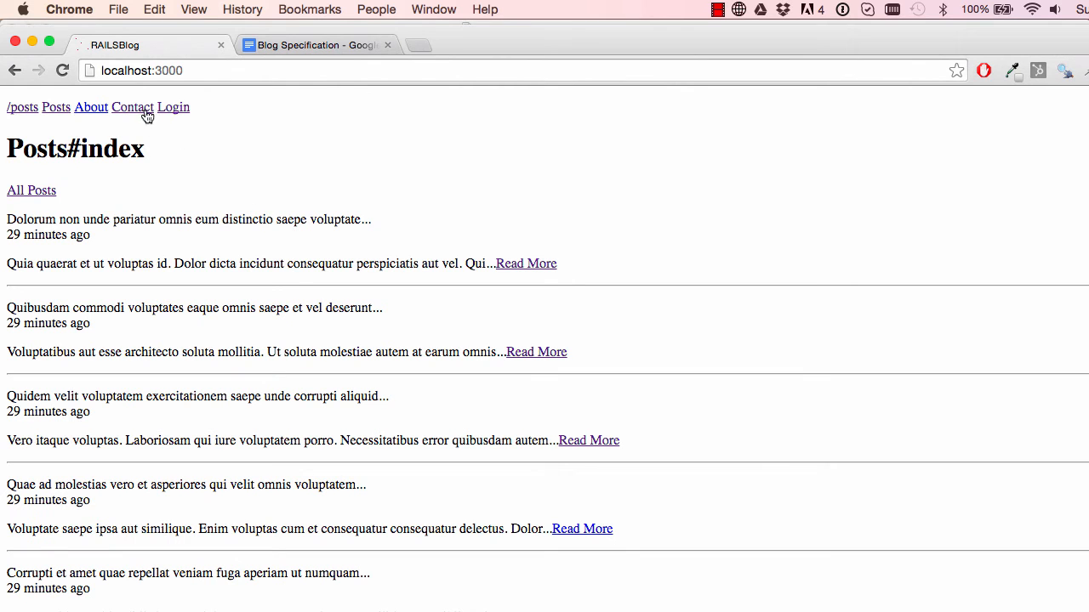
Step: Submit the contact form as kingsley with the message "hey there!"
{"action": "left_click", "coordinate": [132, 107]}
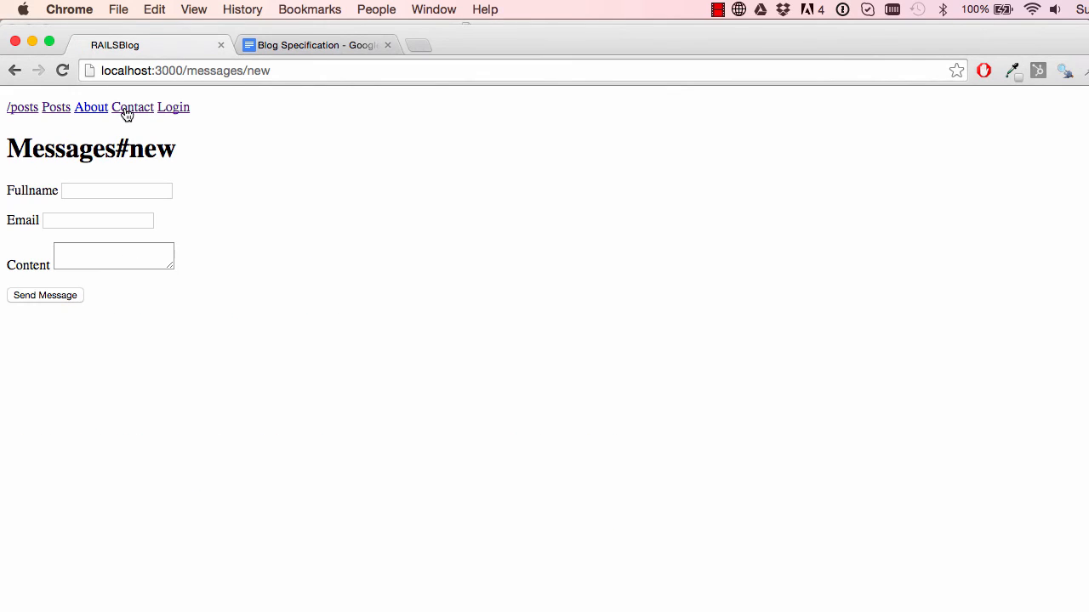
{"action": "left_click", "coordinate": [117, 190]}
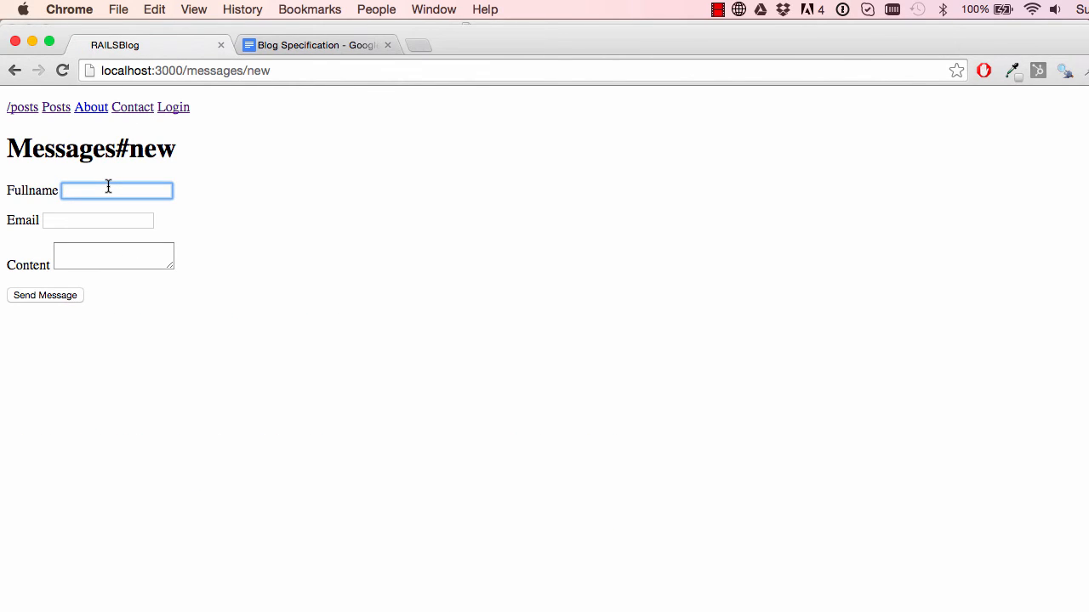
{"action": "type", "text": "kingsley ijomah"}
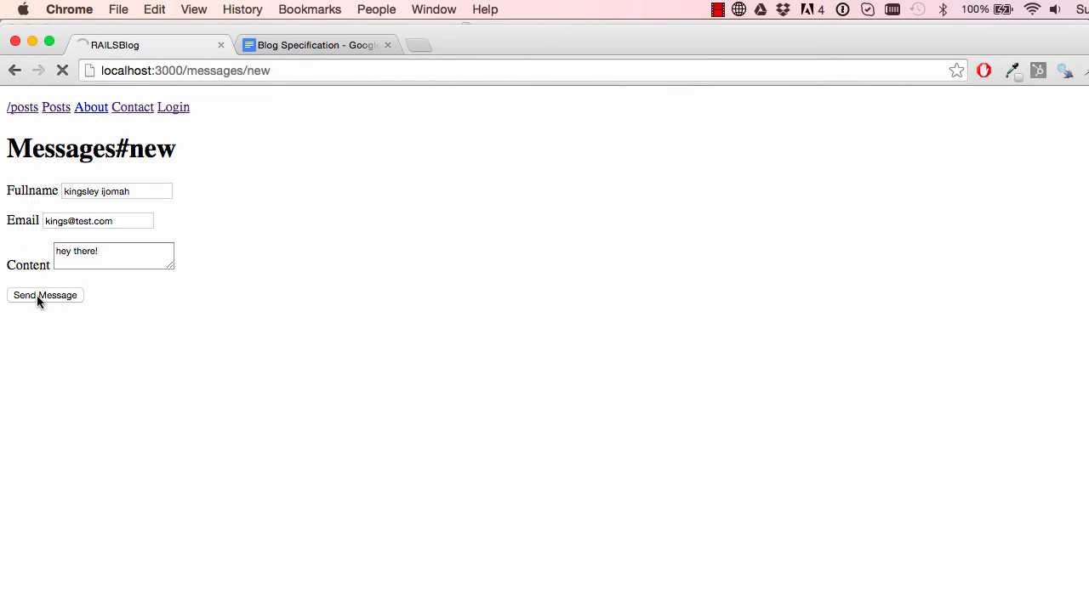
{"action": "left_click", "coordinate": [46, 296]}
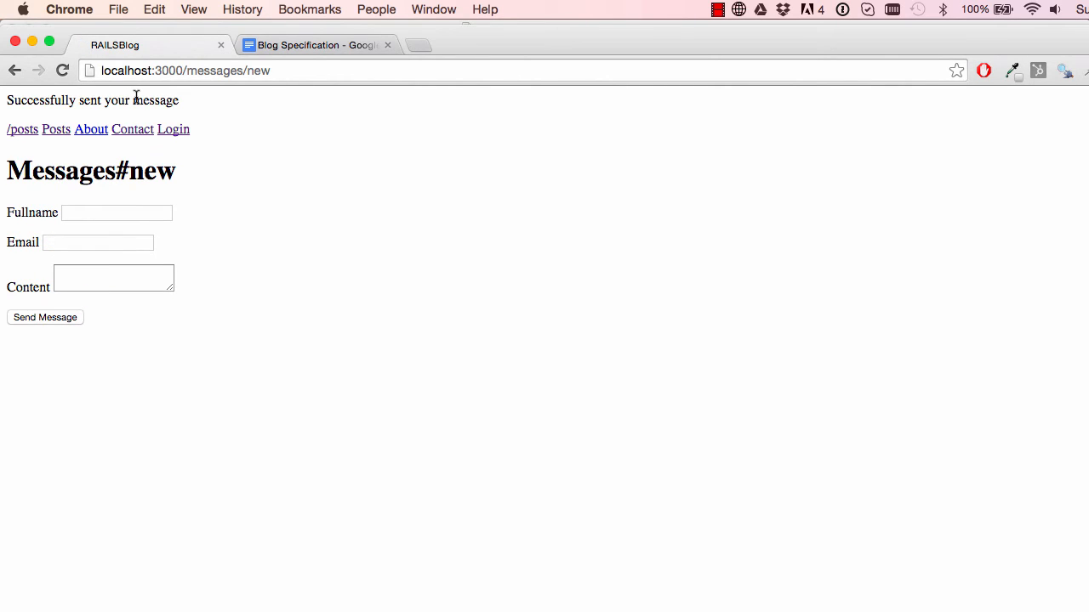
{"action": "mouse_move", "coordinate": [174, 129]}
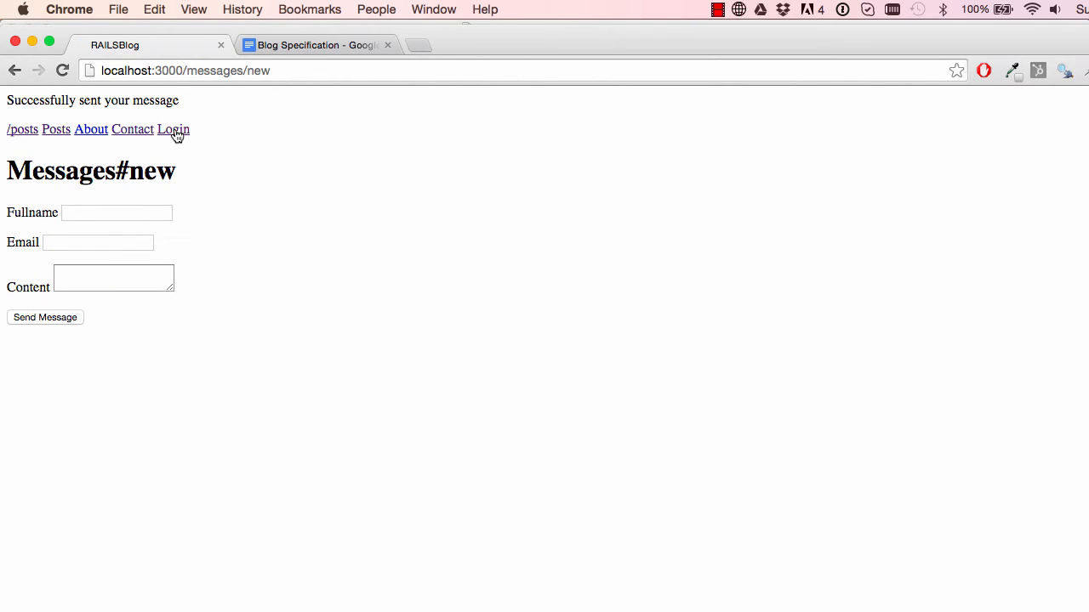
Step: Log in to the admin dashboard and view the notifications listing kingsley ijomah
{"action": "left_click", "coordinate": [174, 128]}
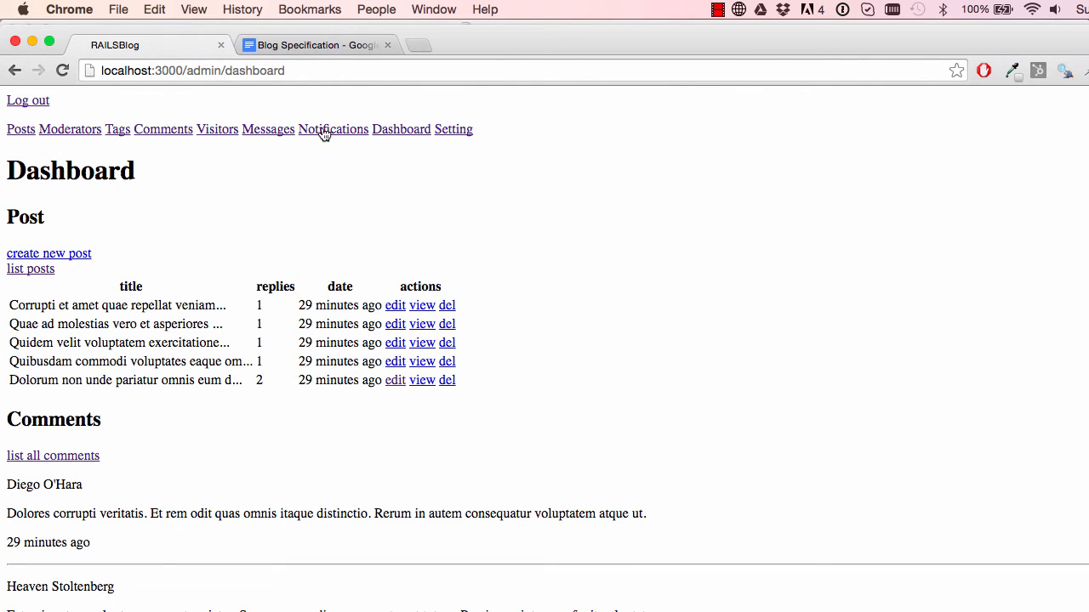
{"action": "left_click", "coordinate": [333, 129]}
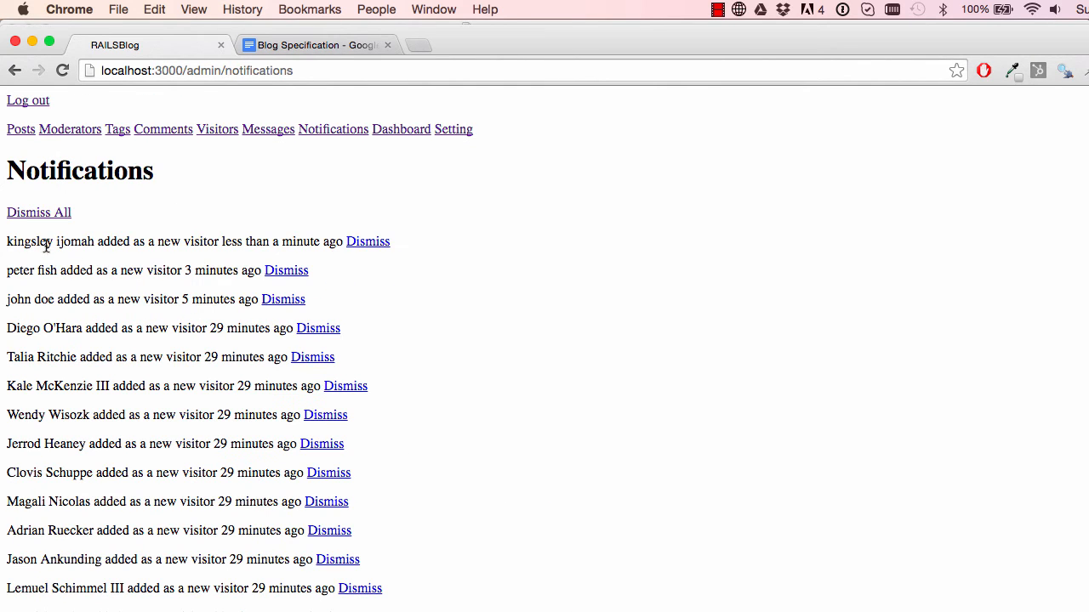
{"action": "mouse_move", "coordinate": [245, 238]}
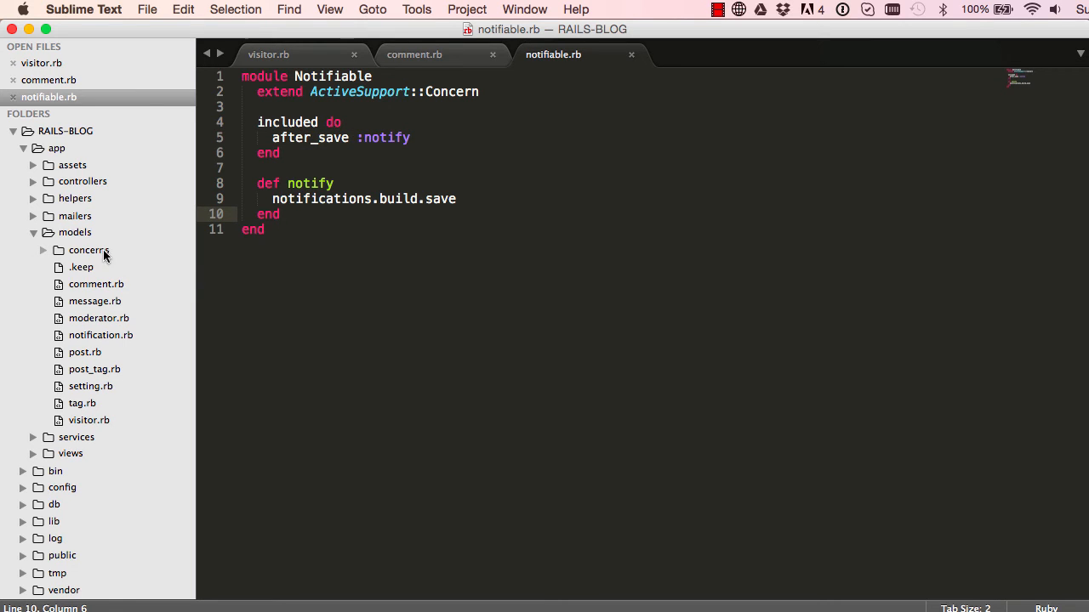
Step: Collapse the concerns folder and view the include Notifiable line in comment.rb
{"action": "left_click", "coordinate": [413, 53]}
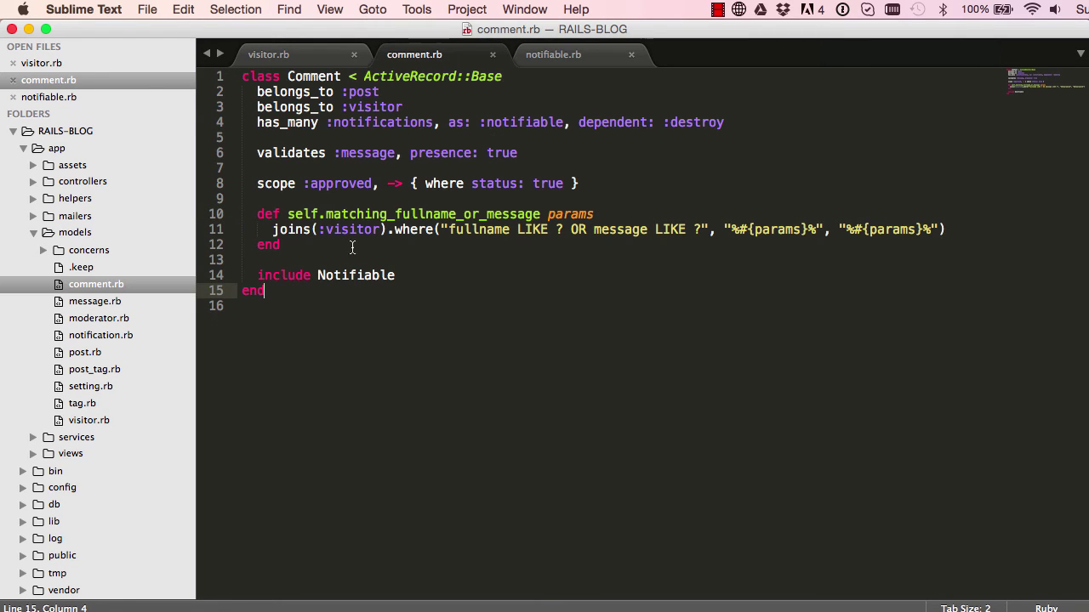
{"action": "left_click", "coordinate": [325, 275]}
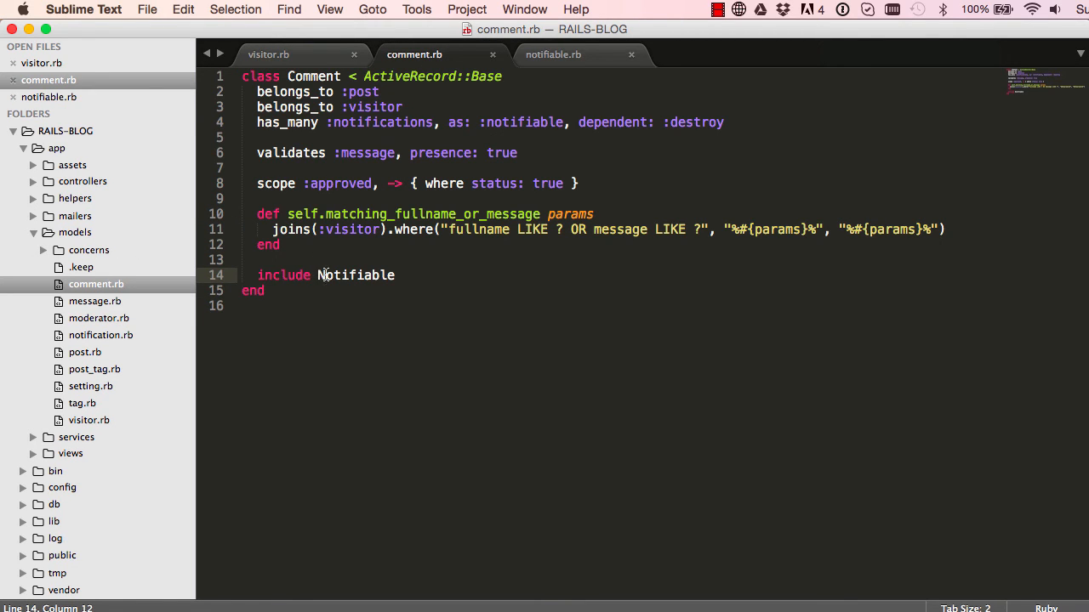
{"action": "left_click", "coordinate": [553, 55]}
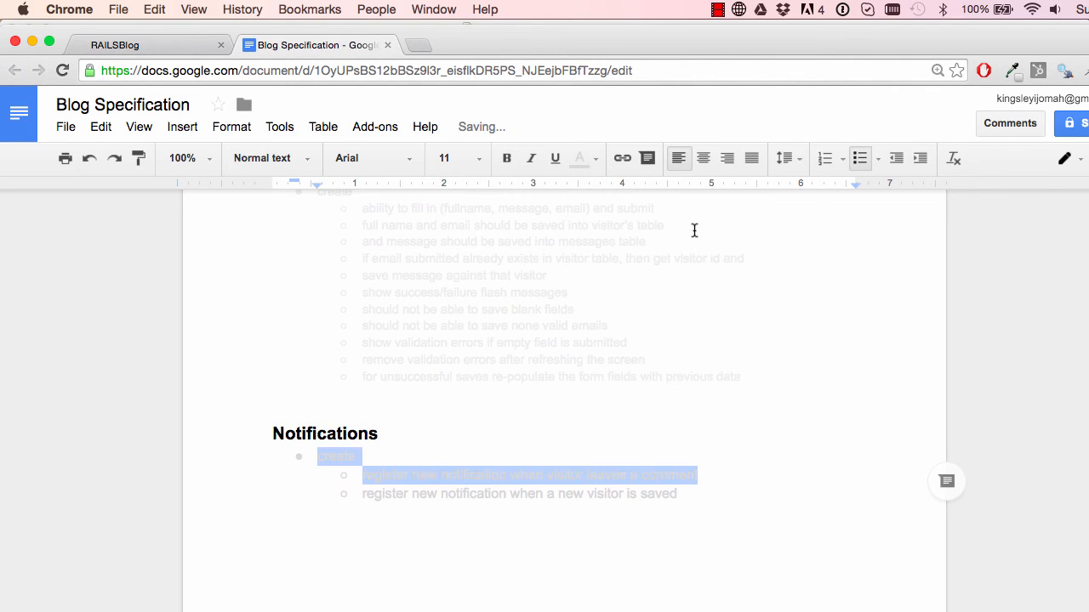
Step: Scroll through the specification's Notifications section, then return to the blog's notifications page
{"action": "scroll", "scroll_direction": "up", "scroll_amount": 3}
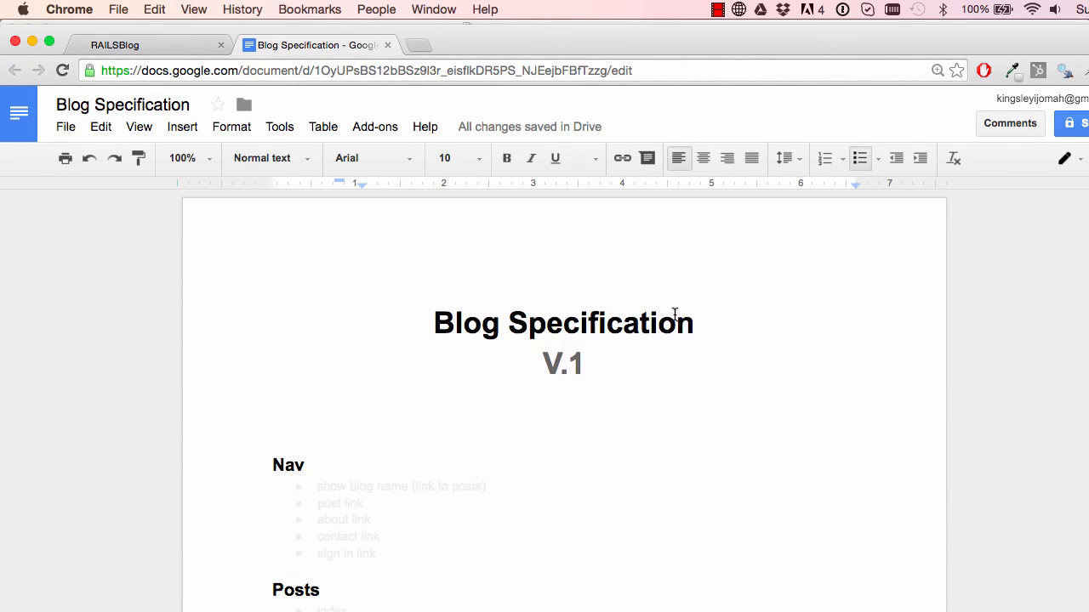
{"action": "scroll", "scroll_direction": "down", "scroll_amount": 3}
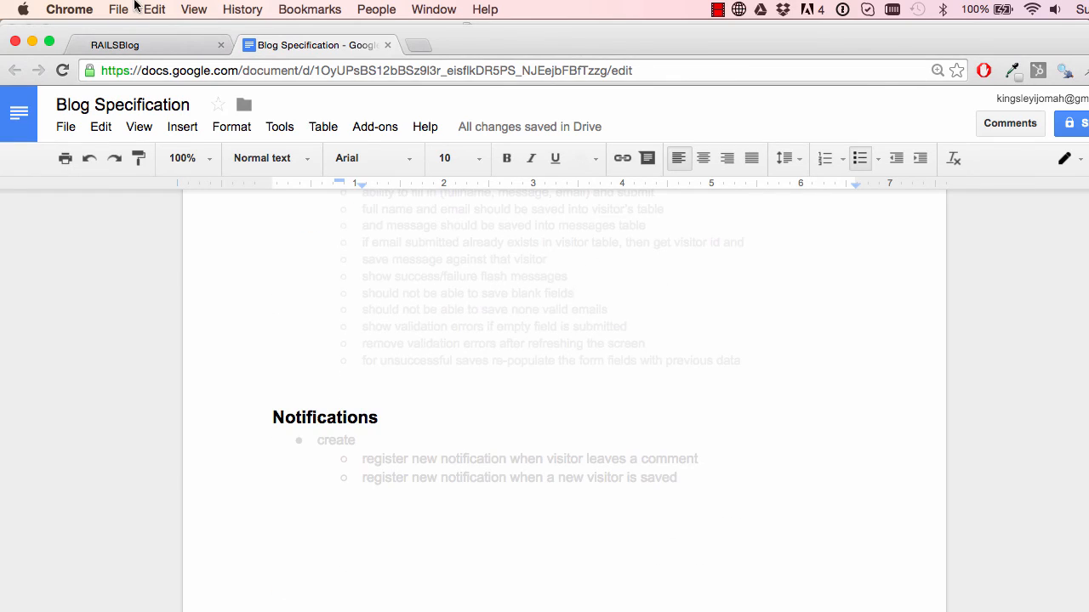
{"action": "left_click", "coordinate": [114, 44]}
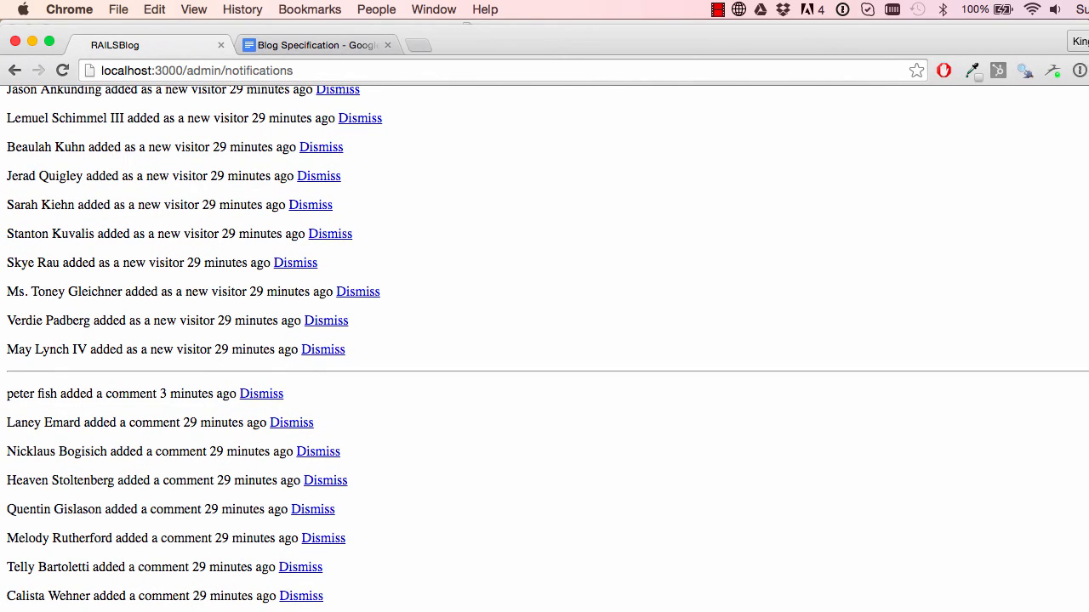
Step: Scroll back to the top of the admin notifications page, showing kingsley ijomah newest
{"action": "scroll", "scroll_direction": "up", "scroll_amount": 3}
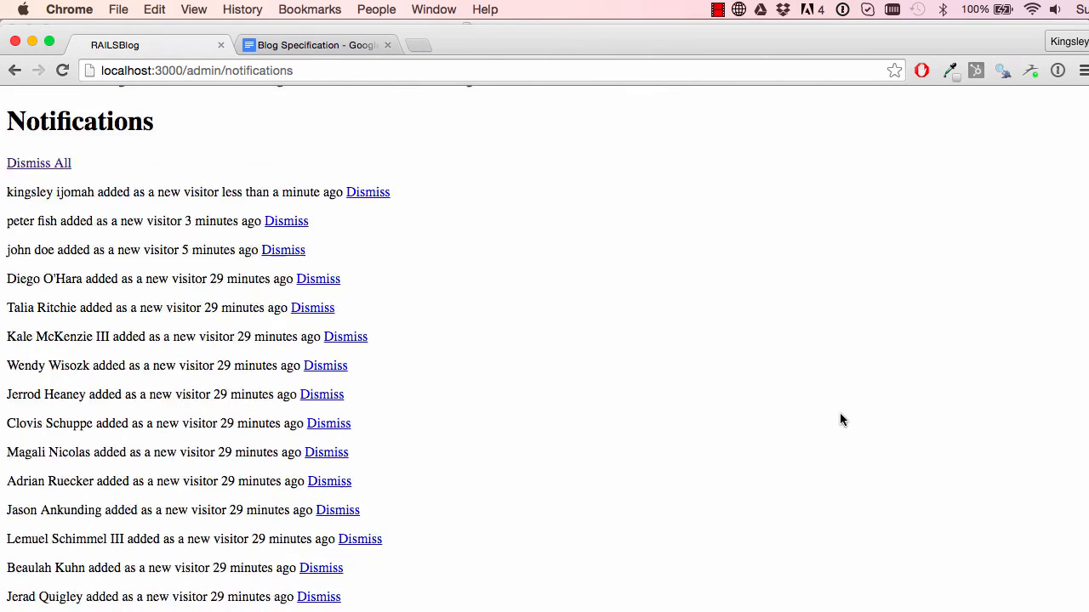
{"action": "scroll", "scroll_direction": "up", "scroll_amount": 3}
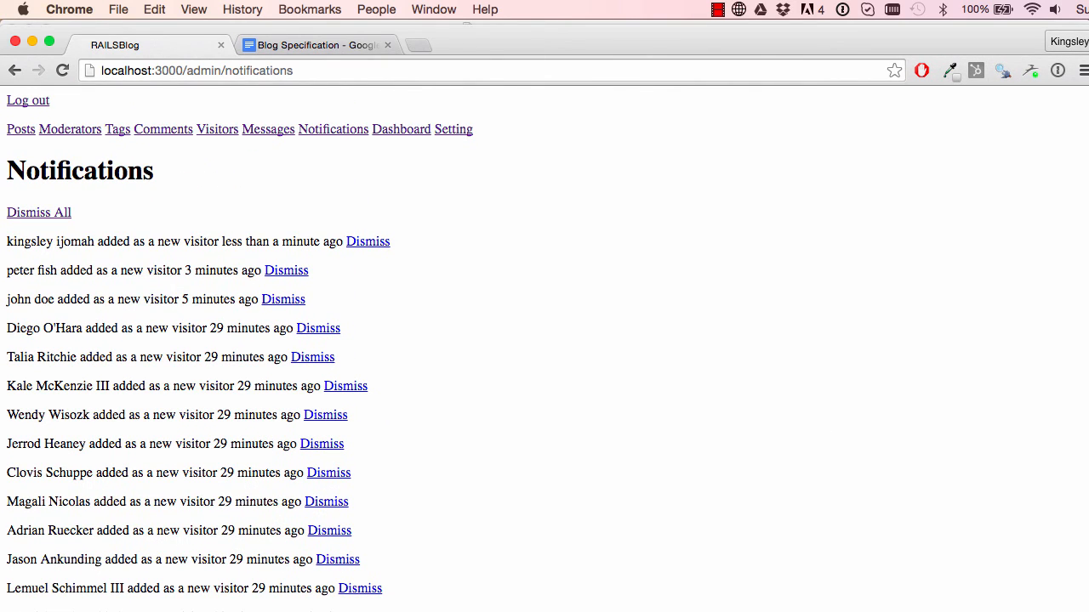